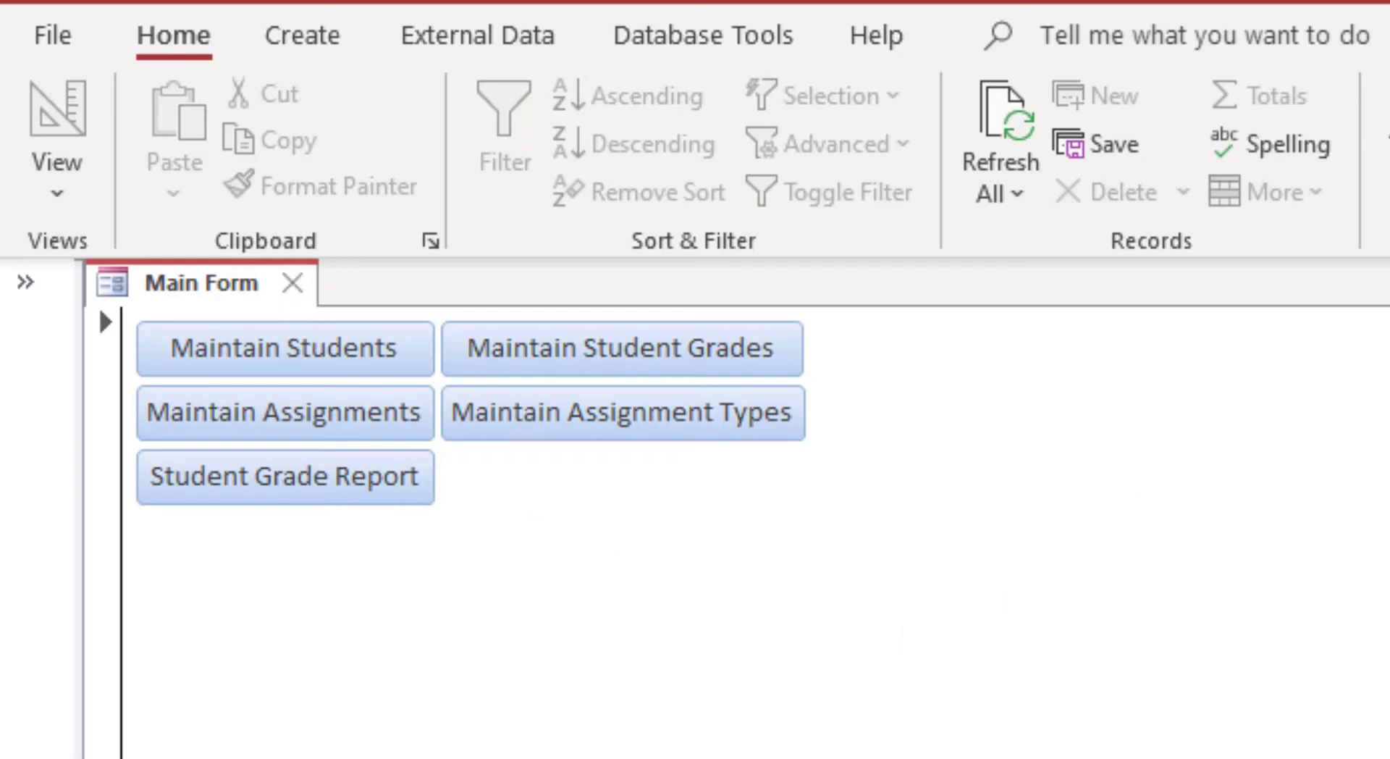
mouse_move(261, 354)
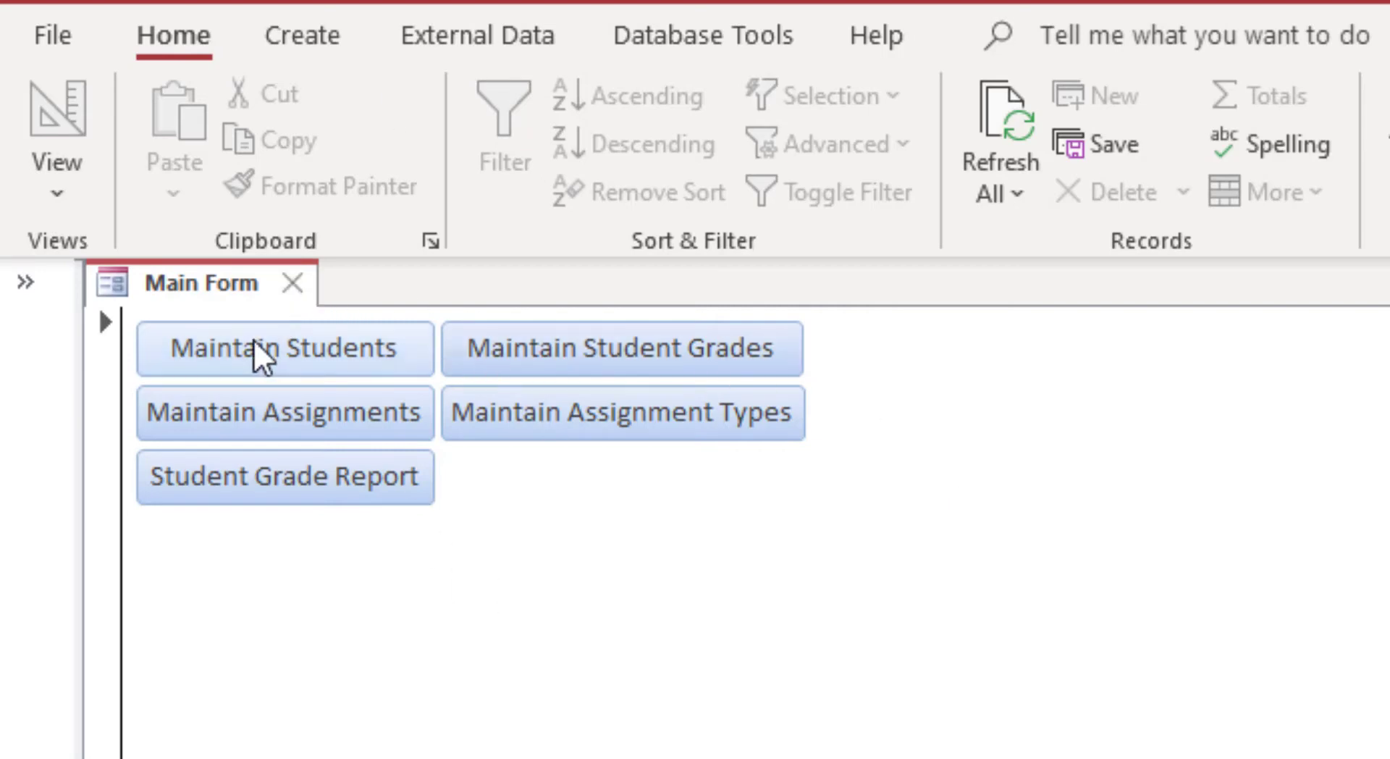
mouse_move(755, 344)
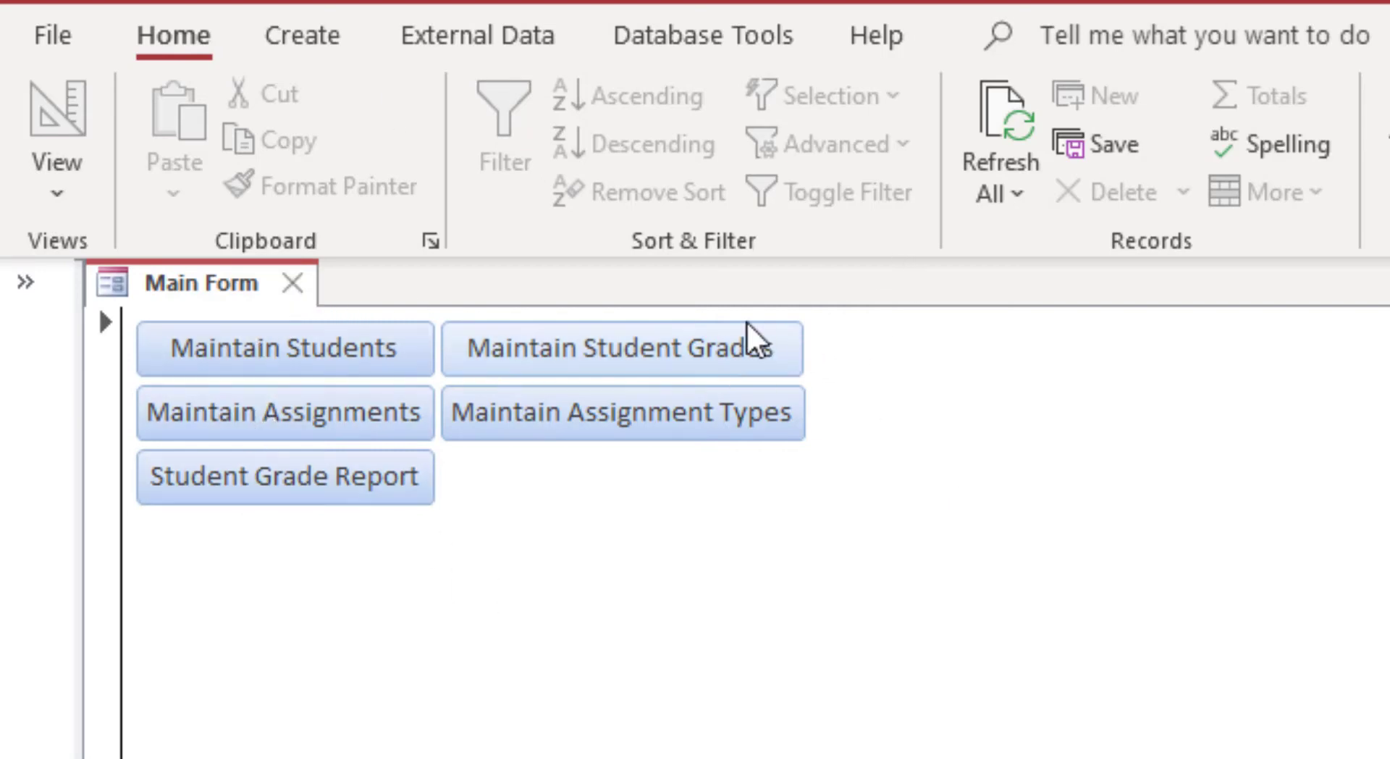
mouse_move(456, 589)
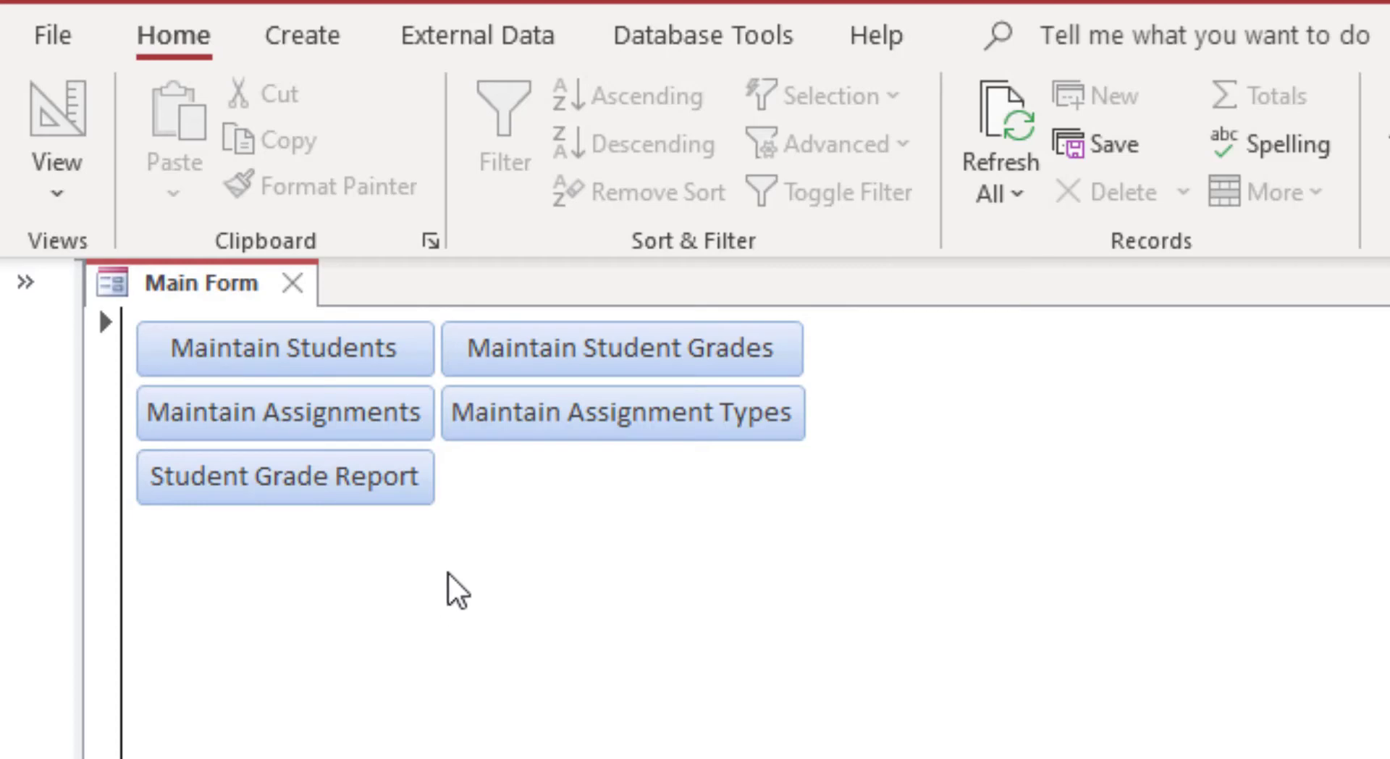
mouse_move(503, 513)
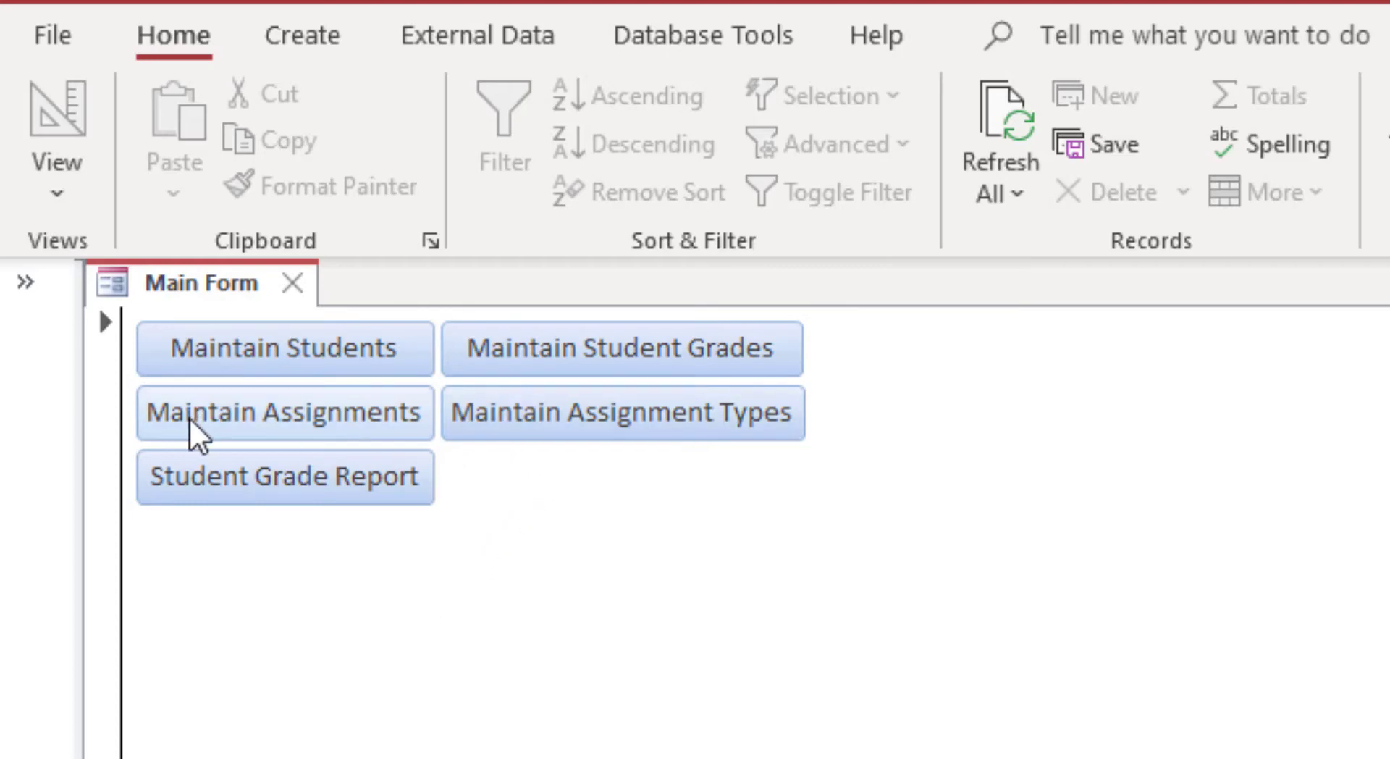
Add 'Book Report' as a new assignment type in the Assignment Types form
click(622, 414)
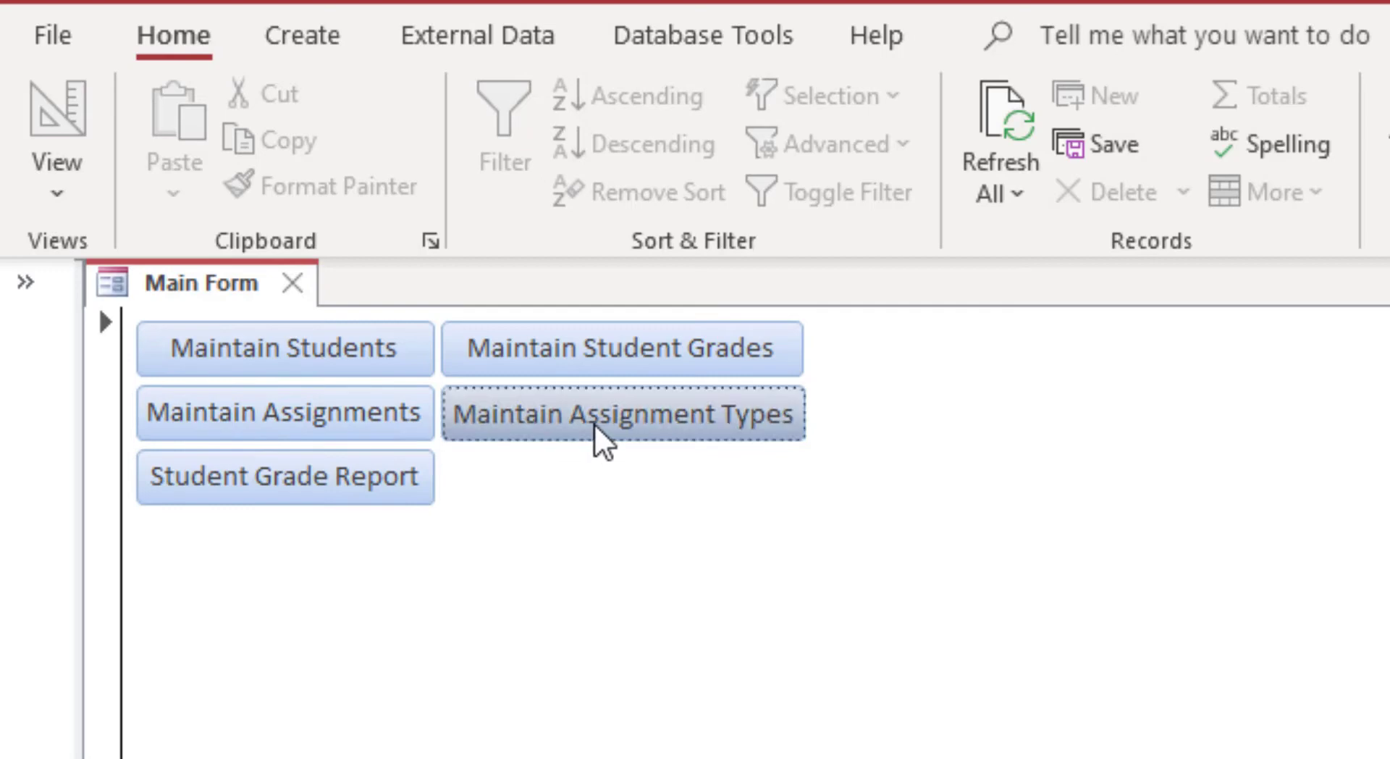
click(623, 412)
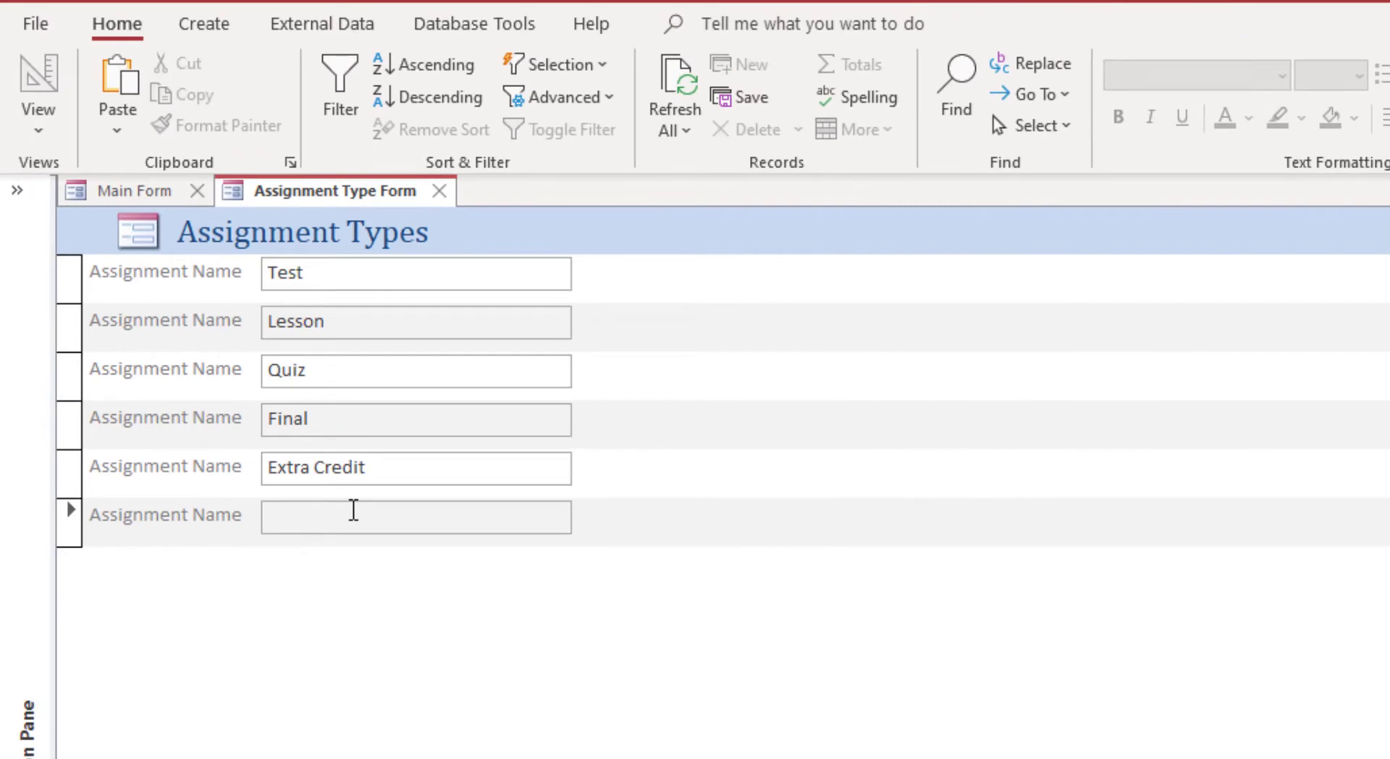
text(Book Report)
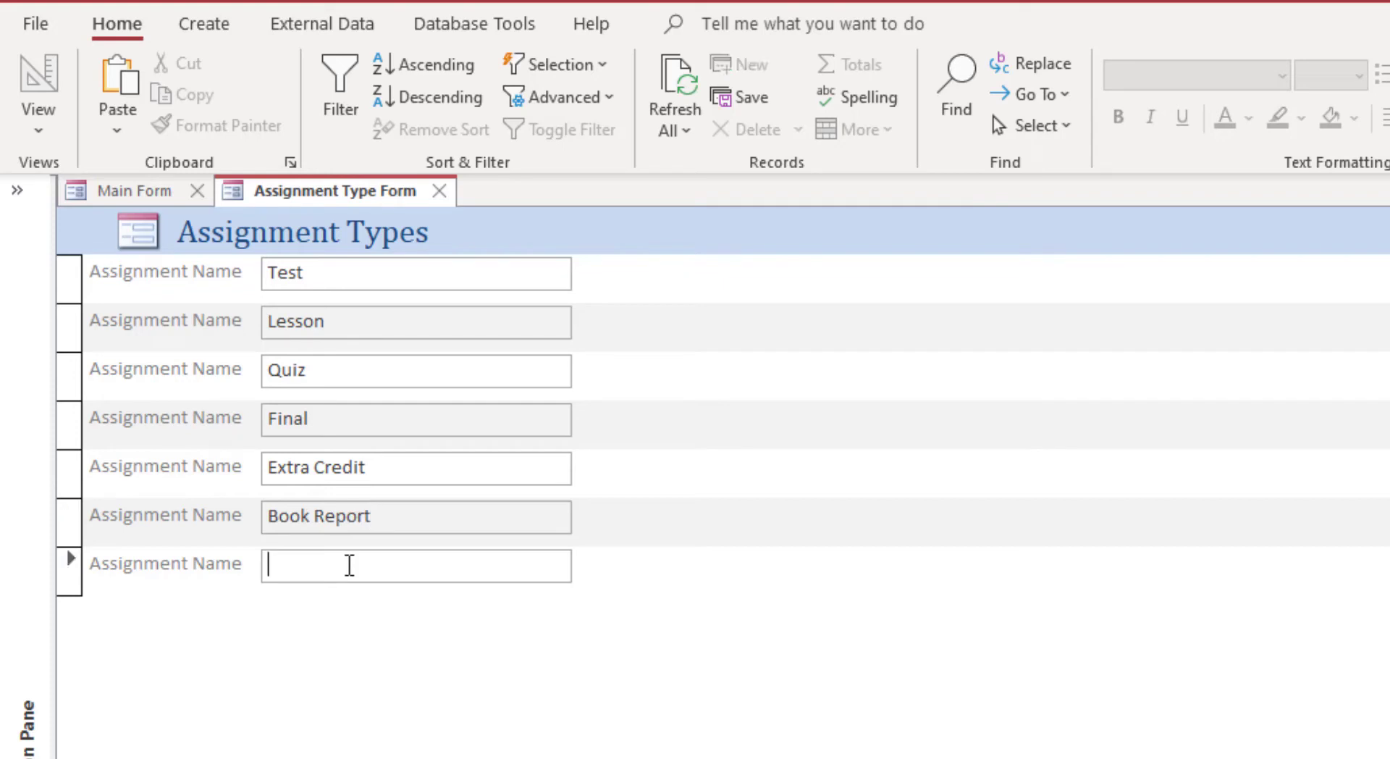
mouse_move(421, 370)
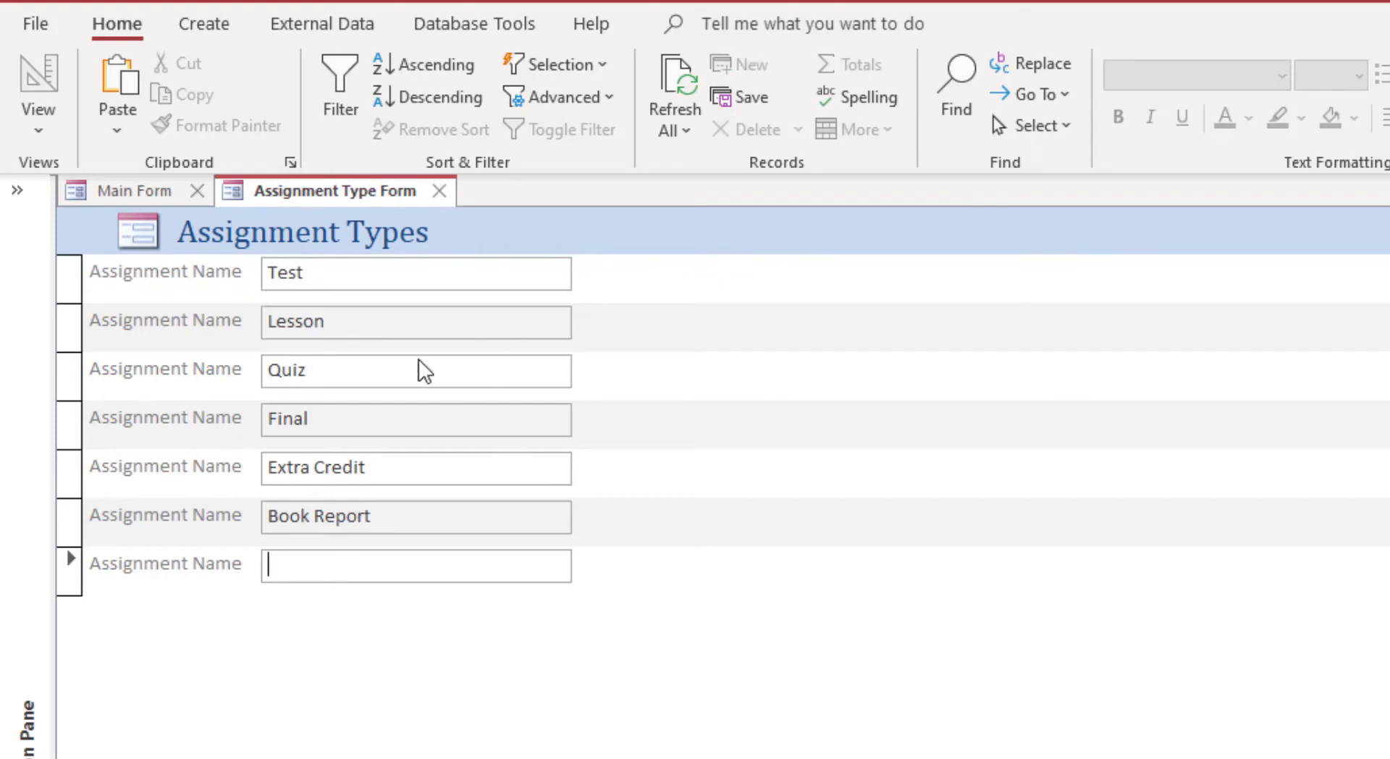
mouse_move(435, 206)
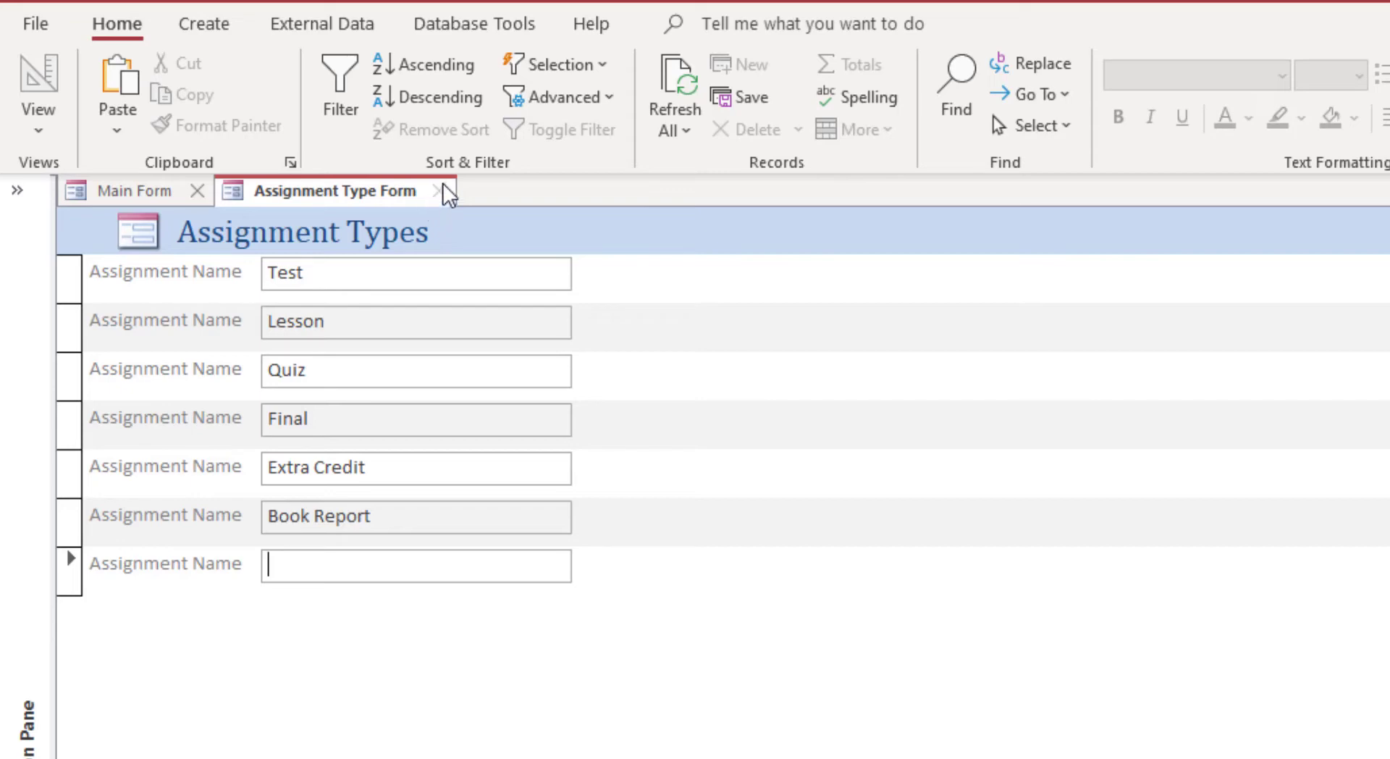
Create the Book Report assignment '100 Uses for COBOL' dated 13 October 2021
click(435, 190)
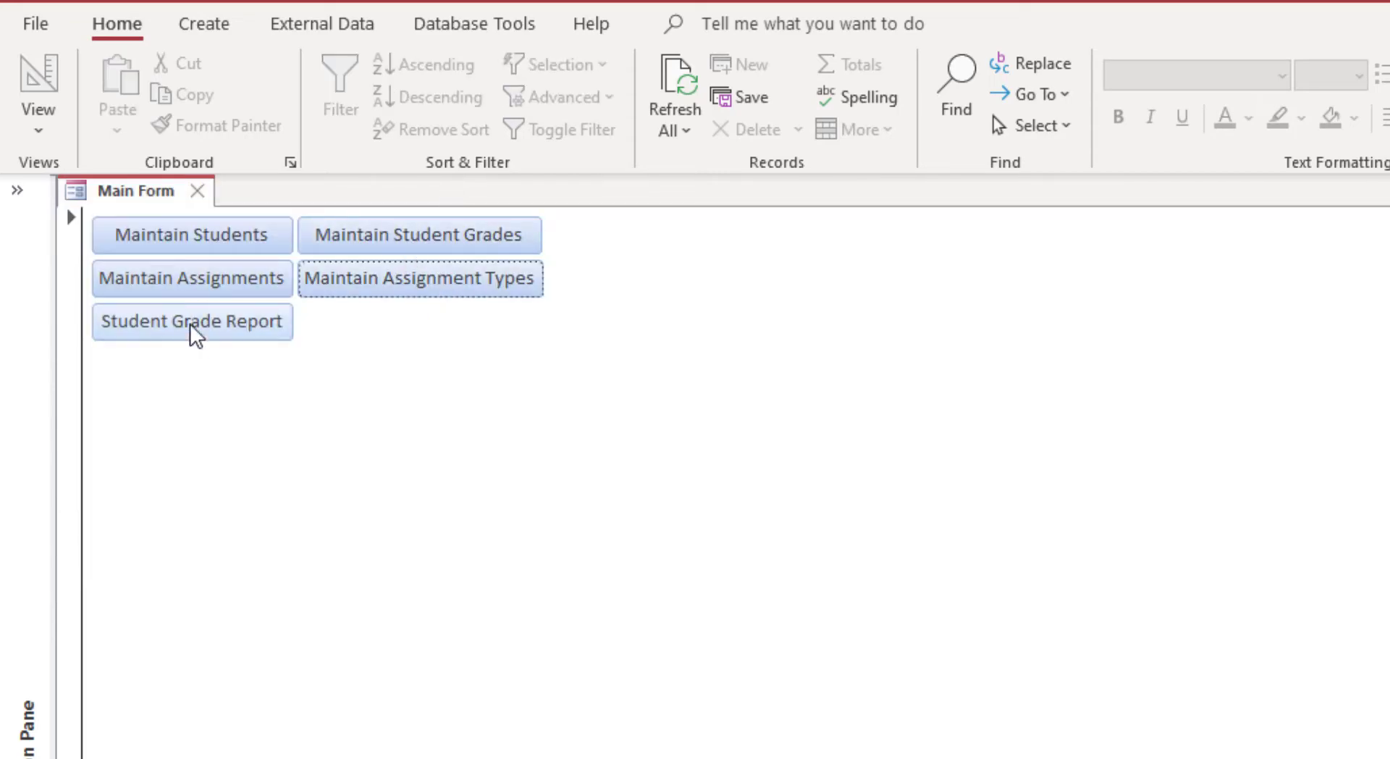
mouse_move(170, 293)
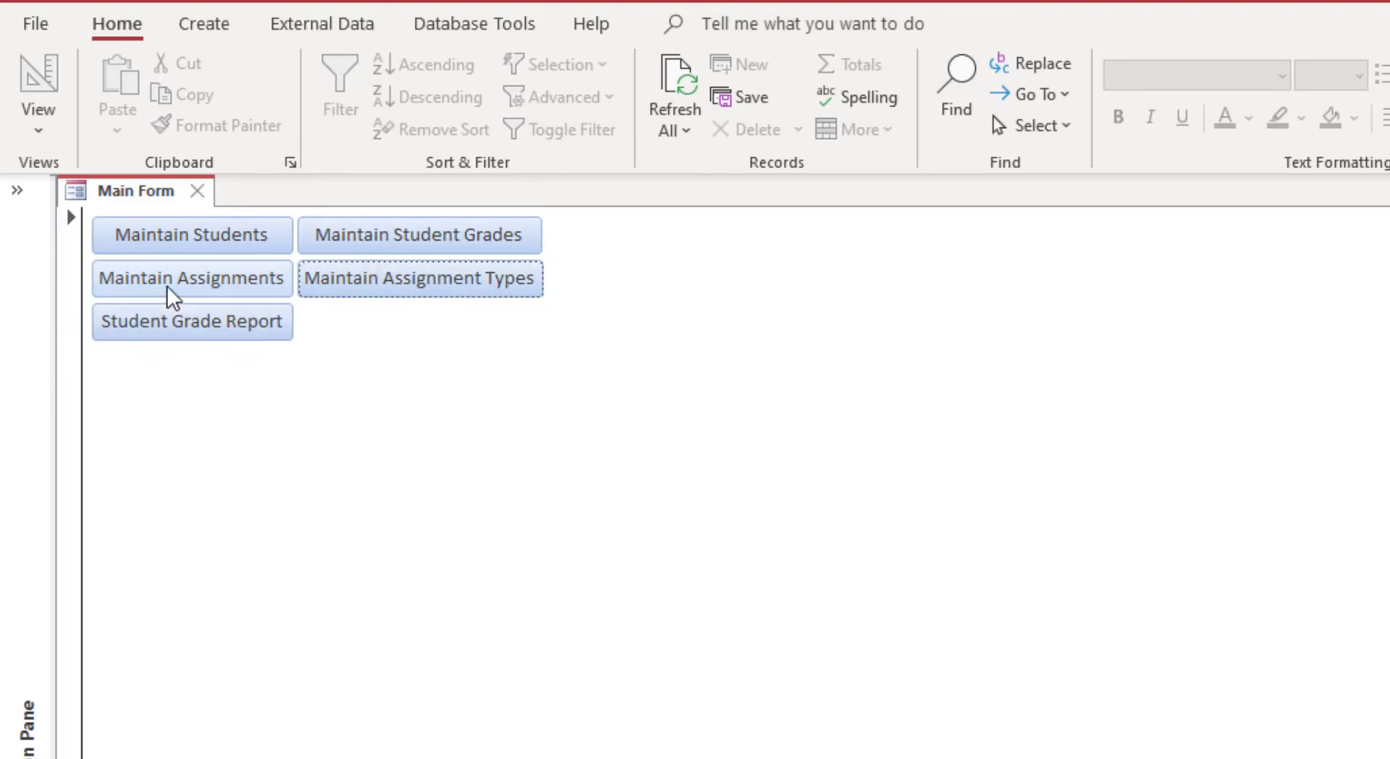
click(191, 277)
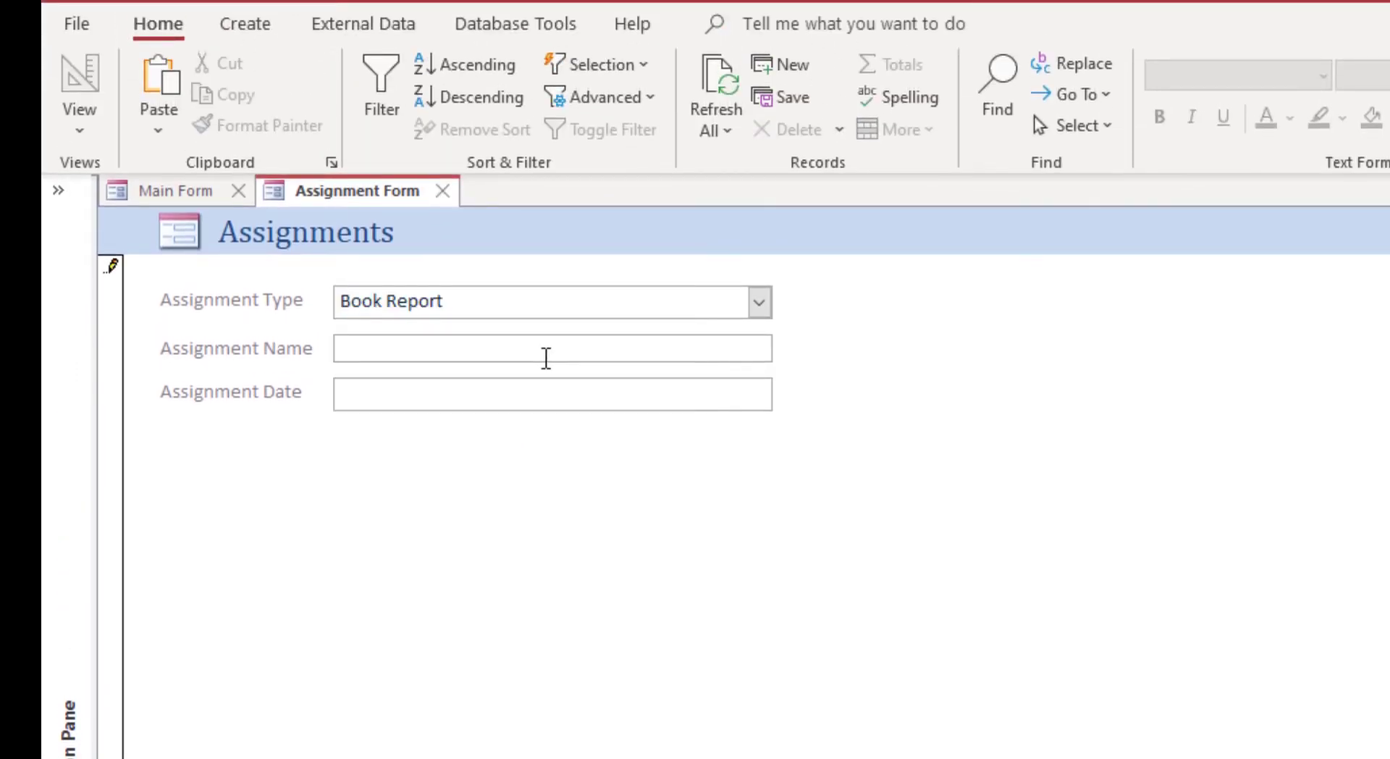
text(100 Uses for COBOL)
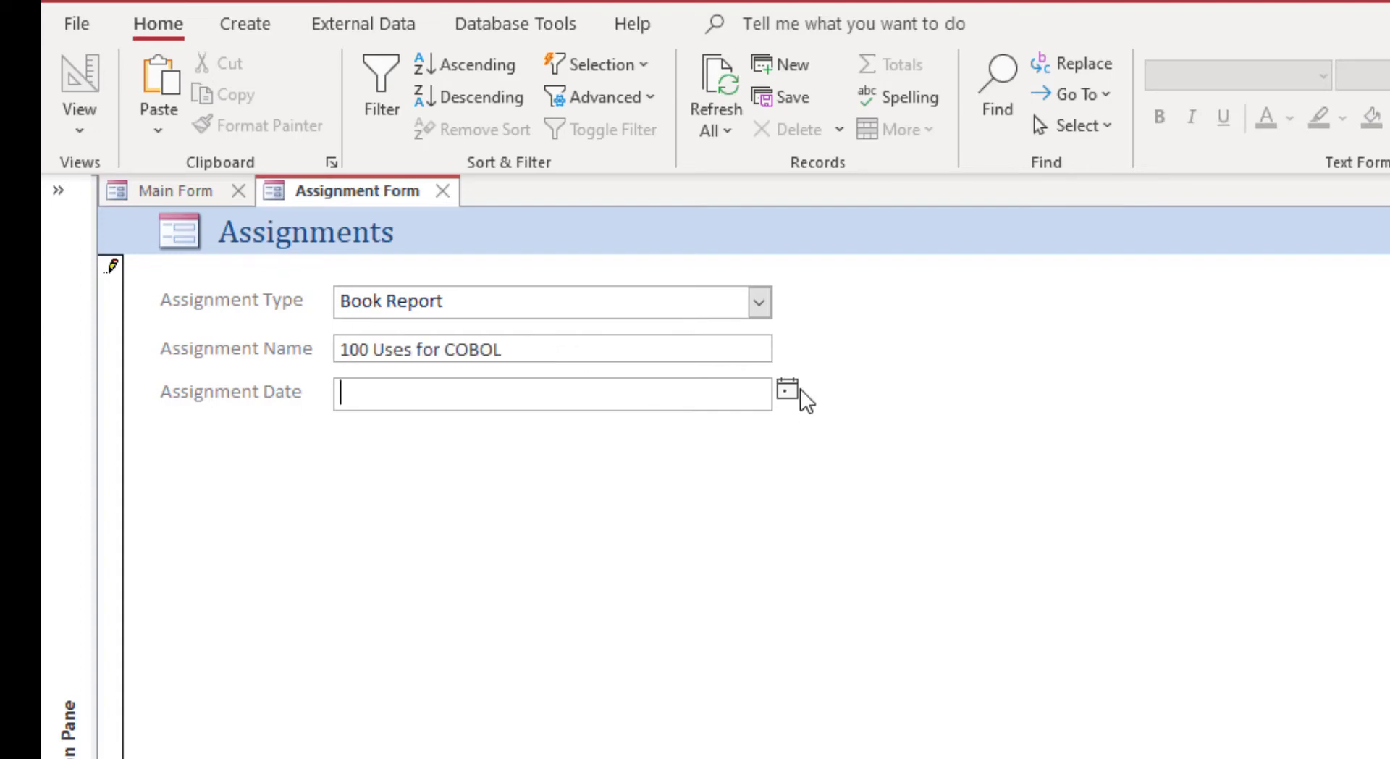
click(787, 388)
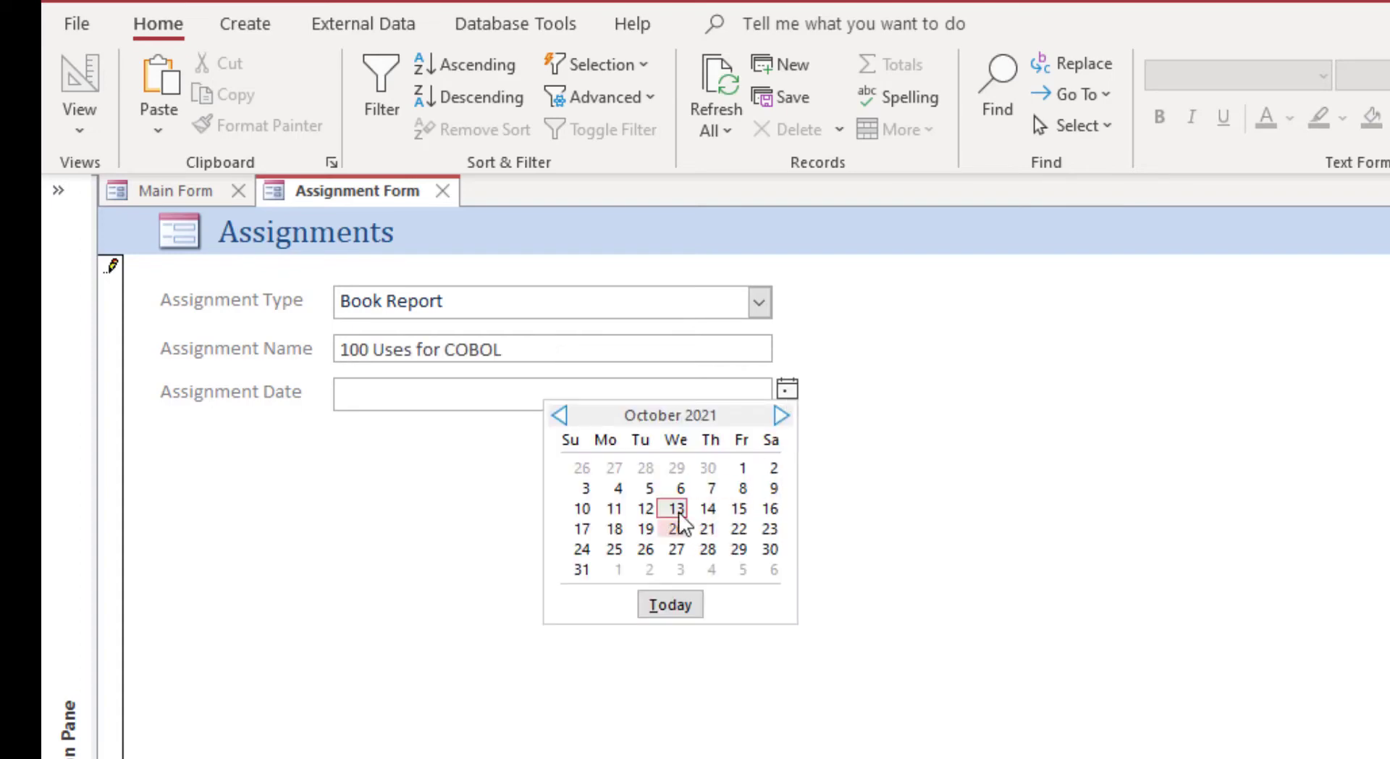
click(675, 508)
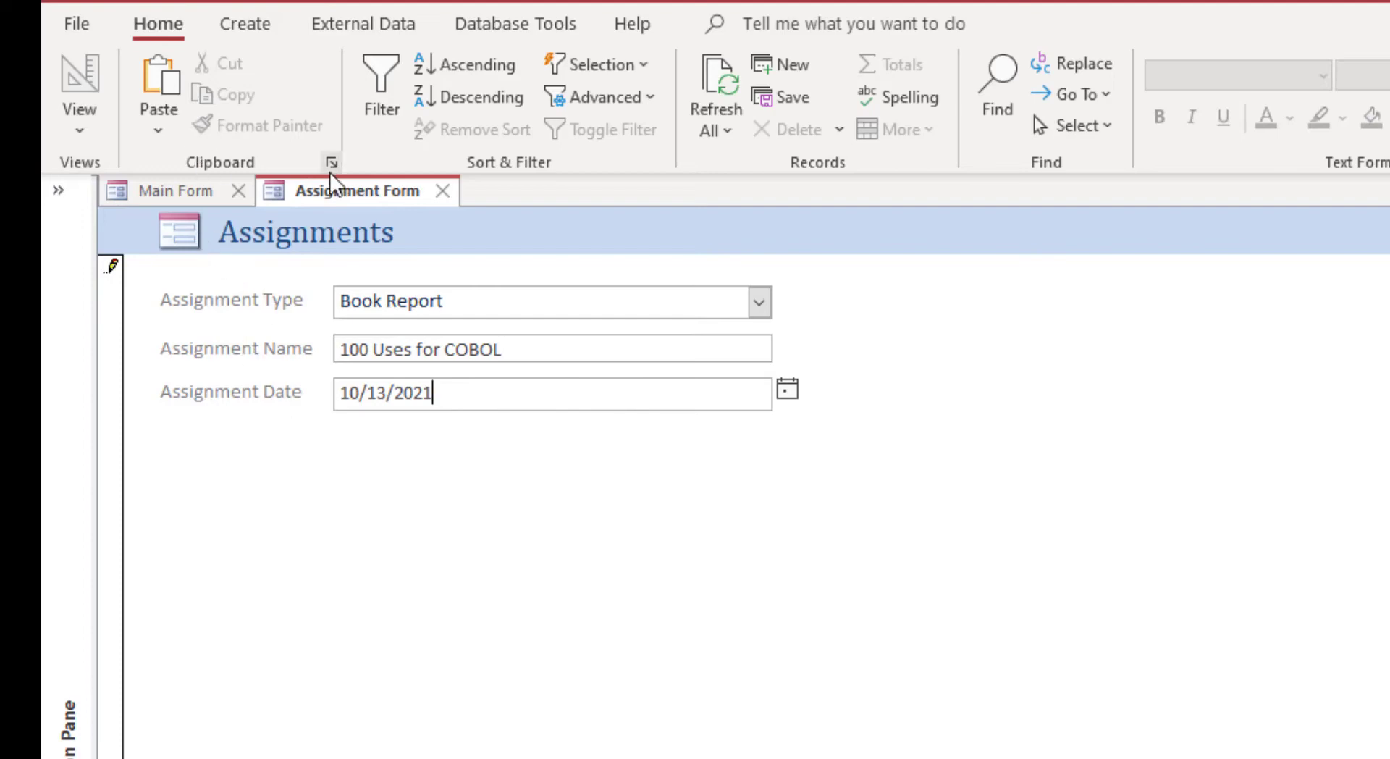
mouse_move(175, 190)
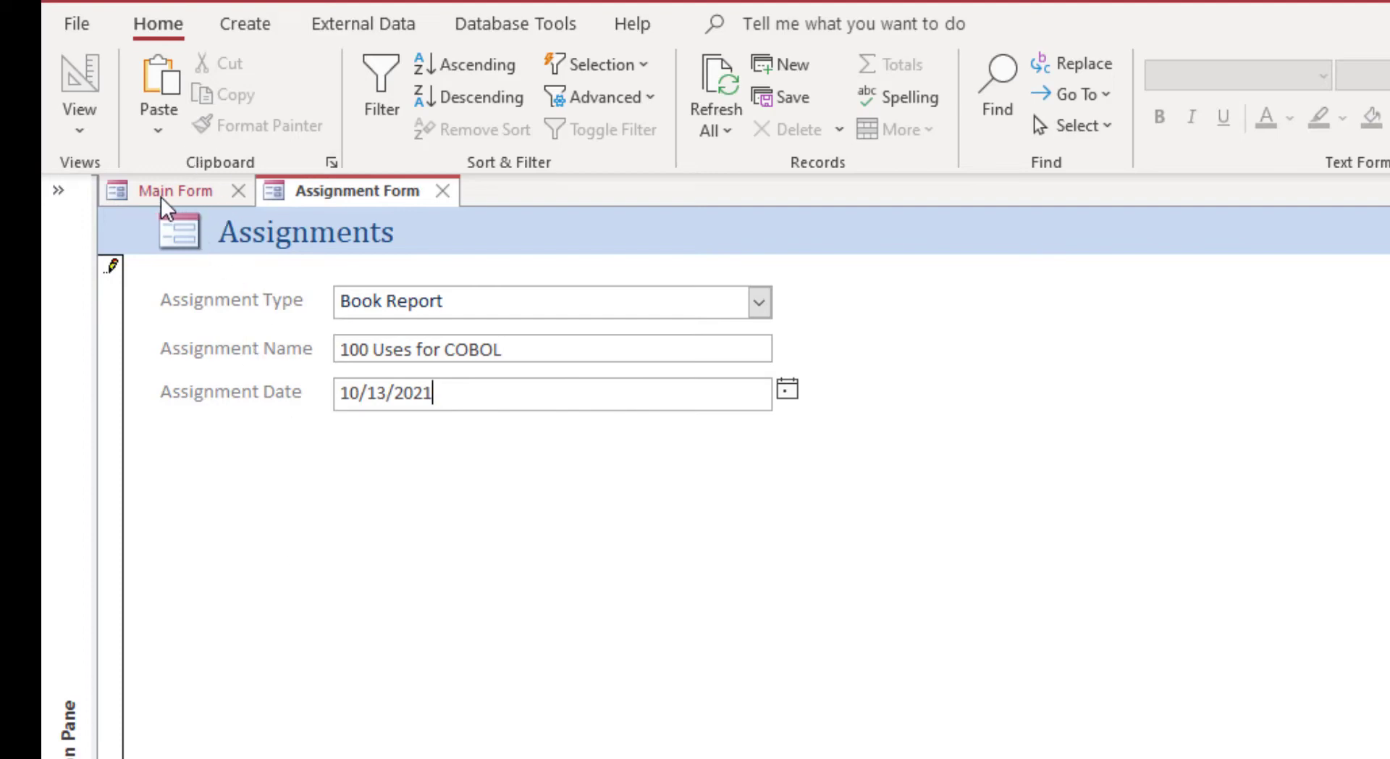
Browse the student records, then reopen the Student Form showing John Doe
click(176, 191)
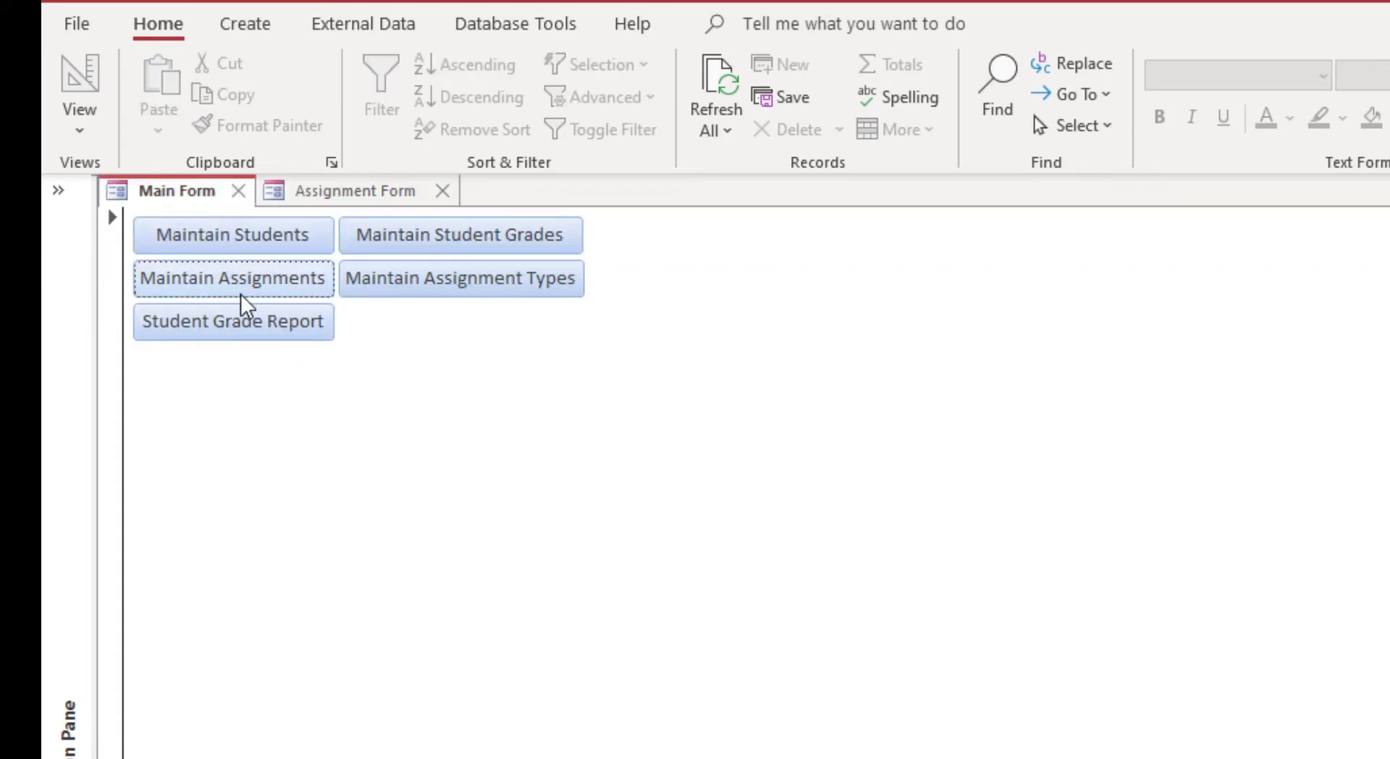
click(233, 235)
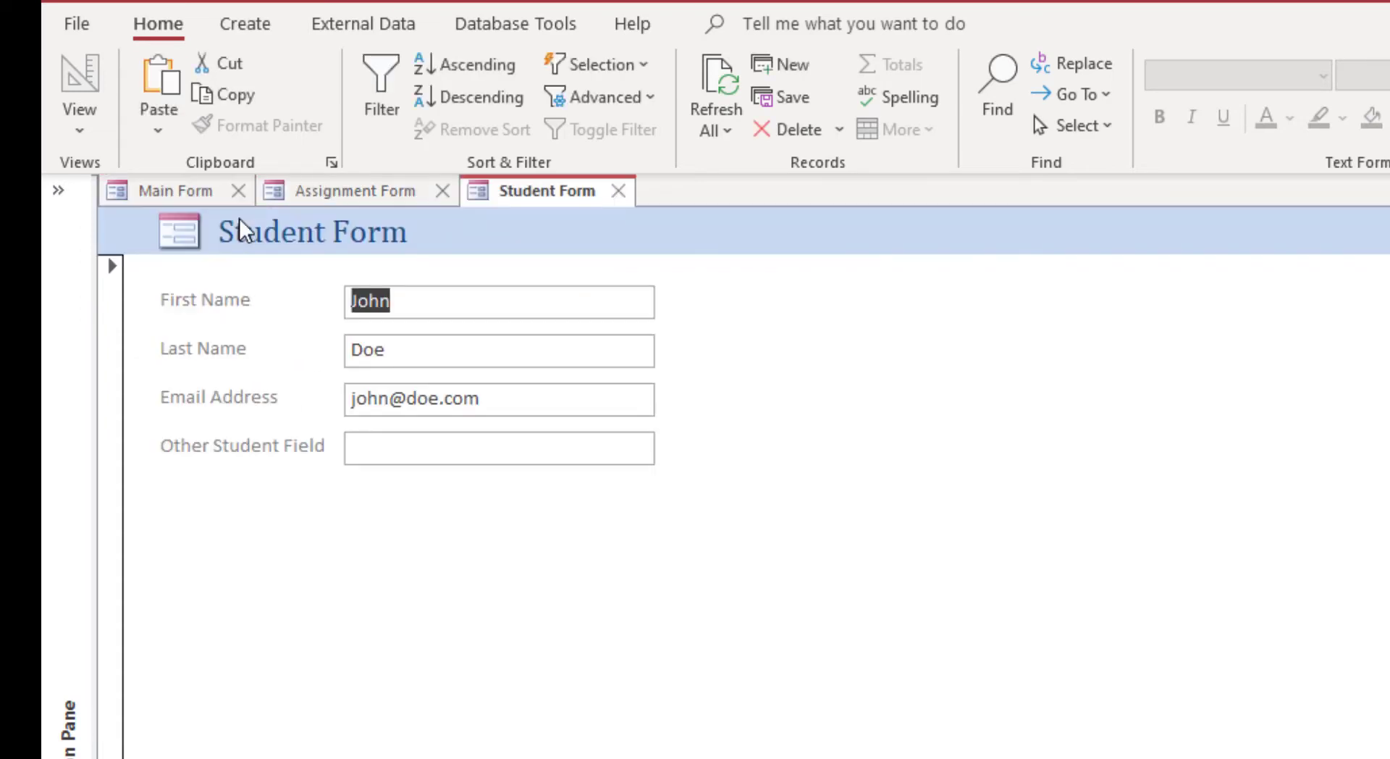
mouse_move(482, 297)
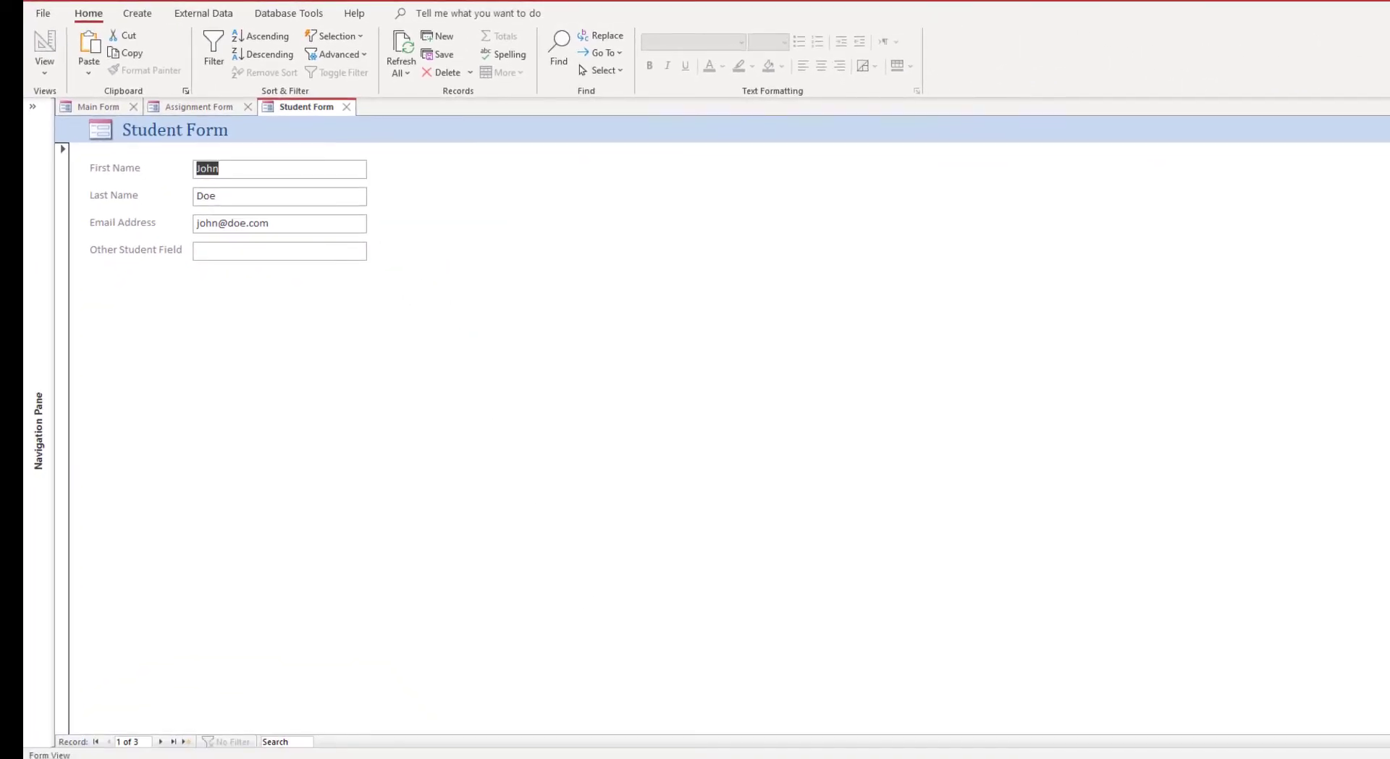
mouse_move(160, 741)
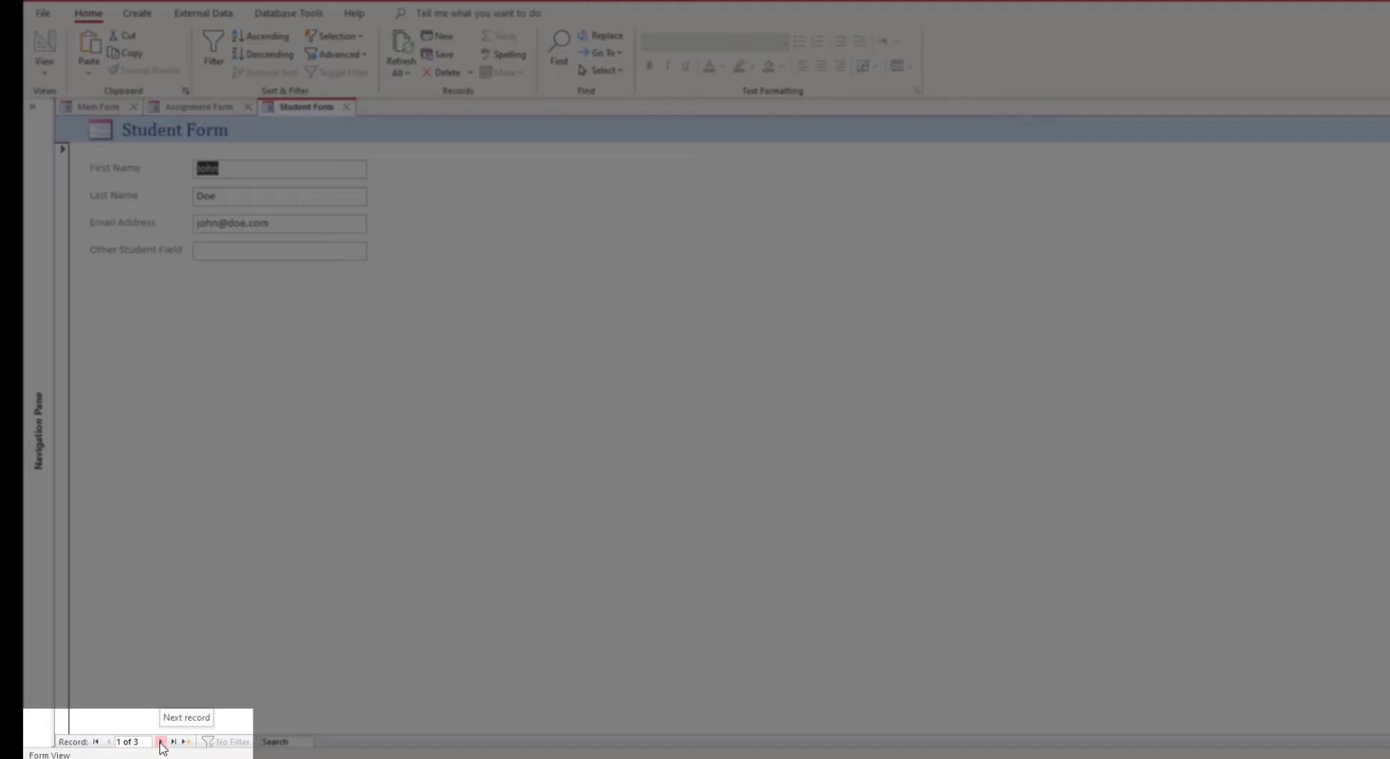
click(162, 742)
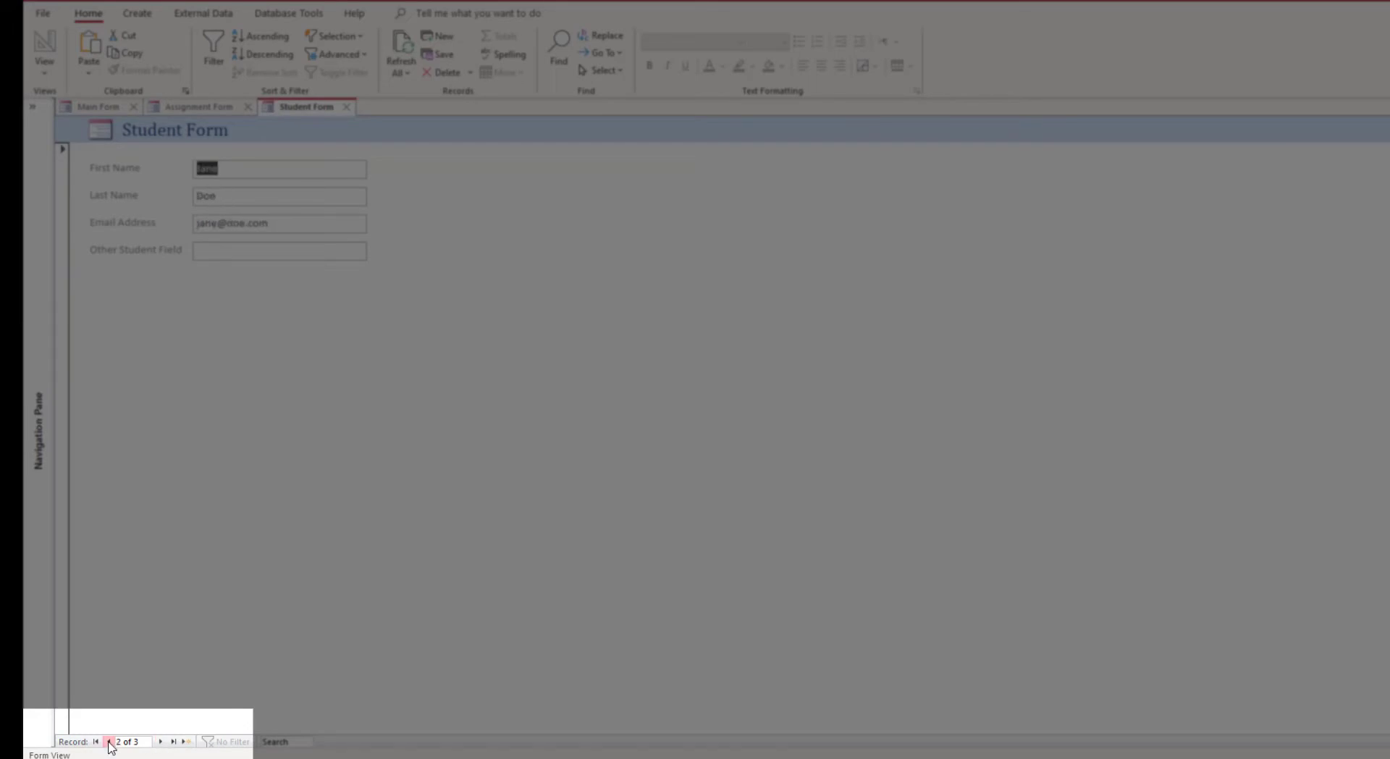
click(109, 741)
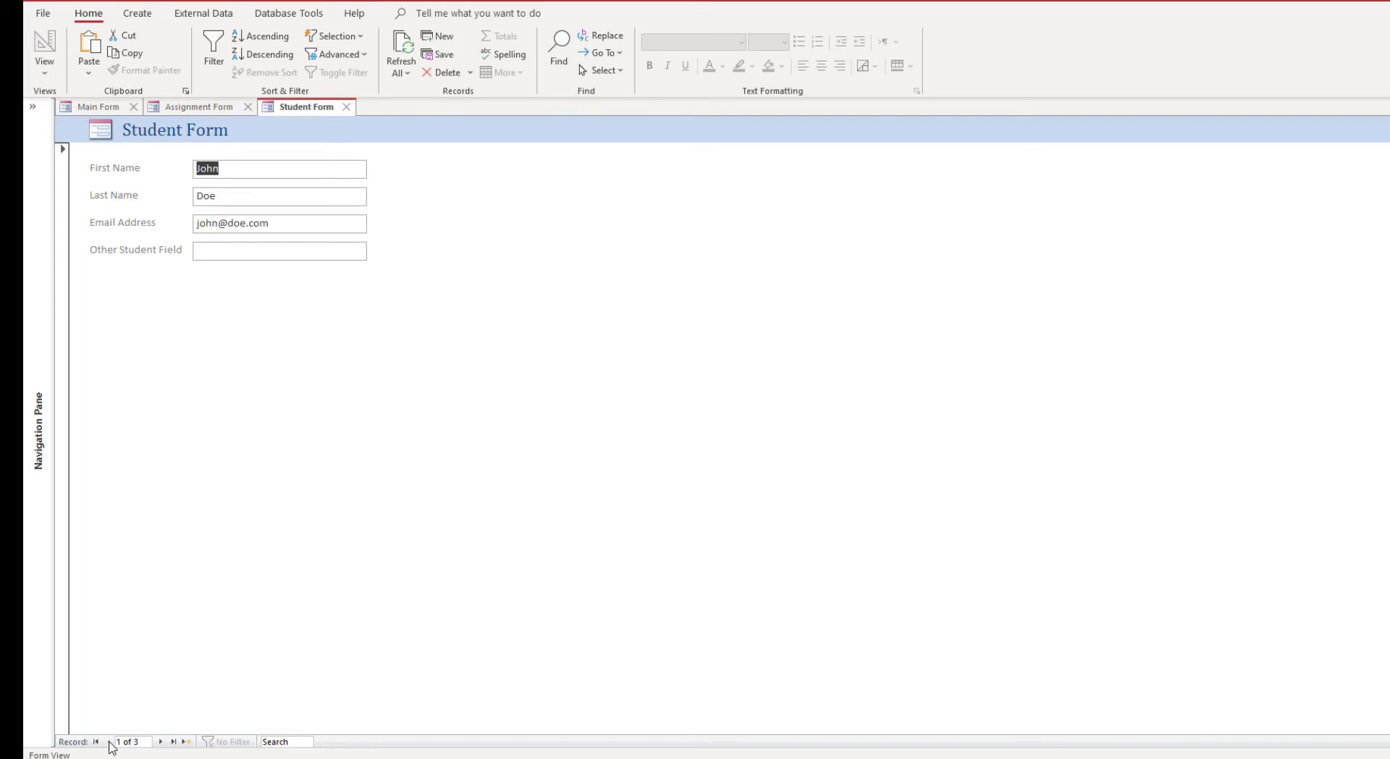
mouse_move(299, 368)
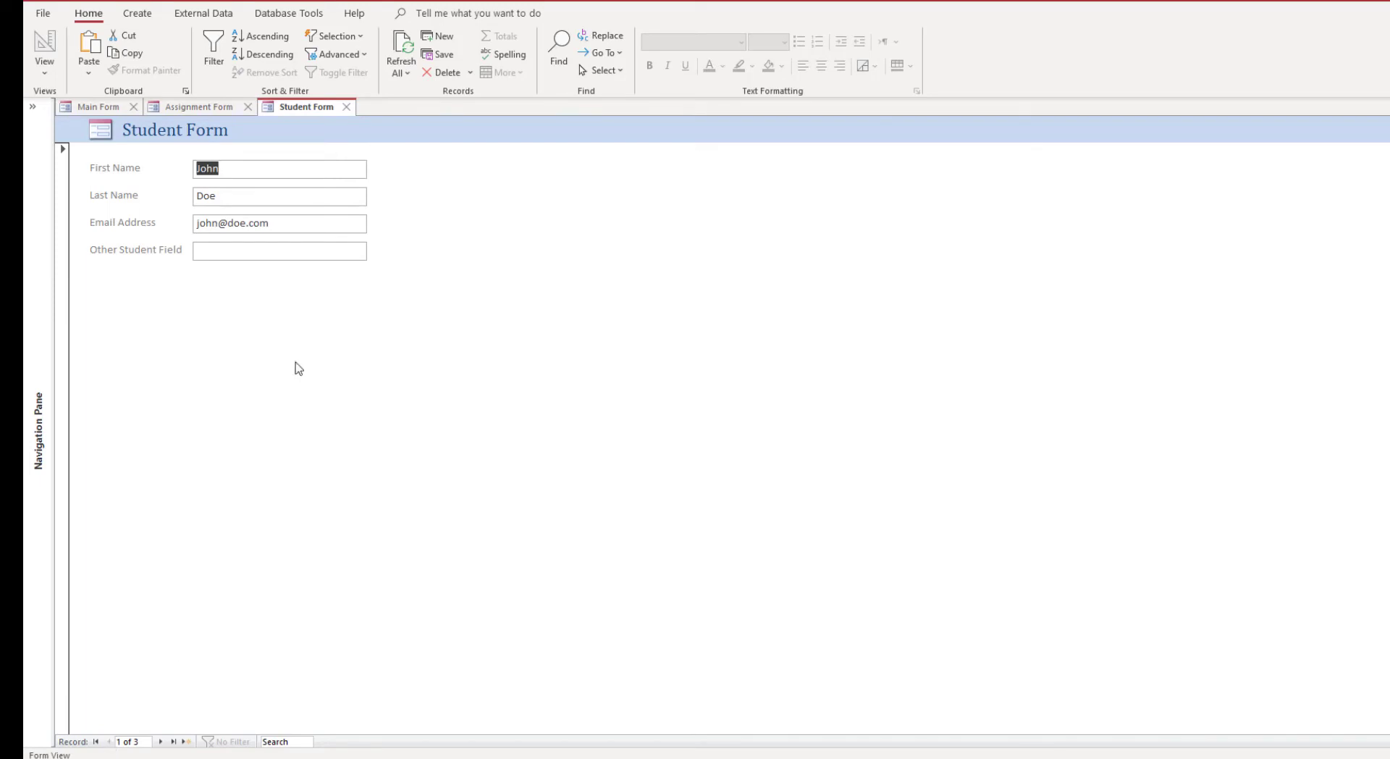
mouse_move(353, 278)
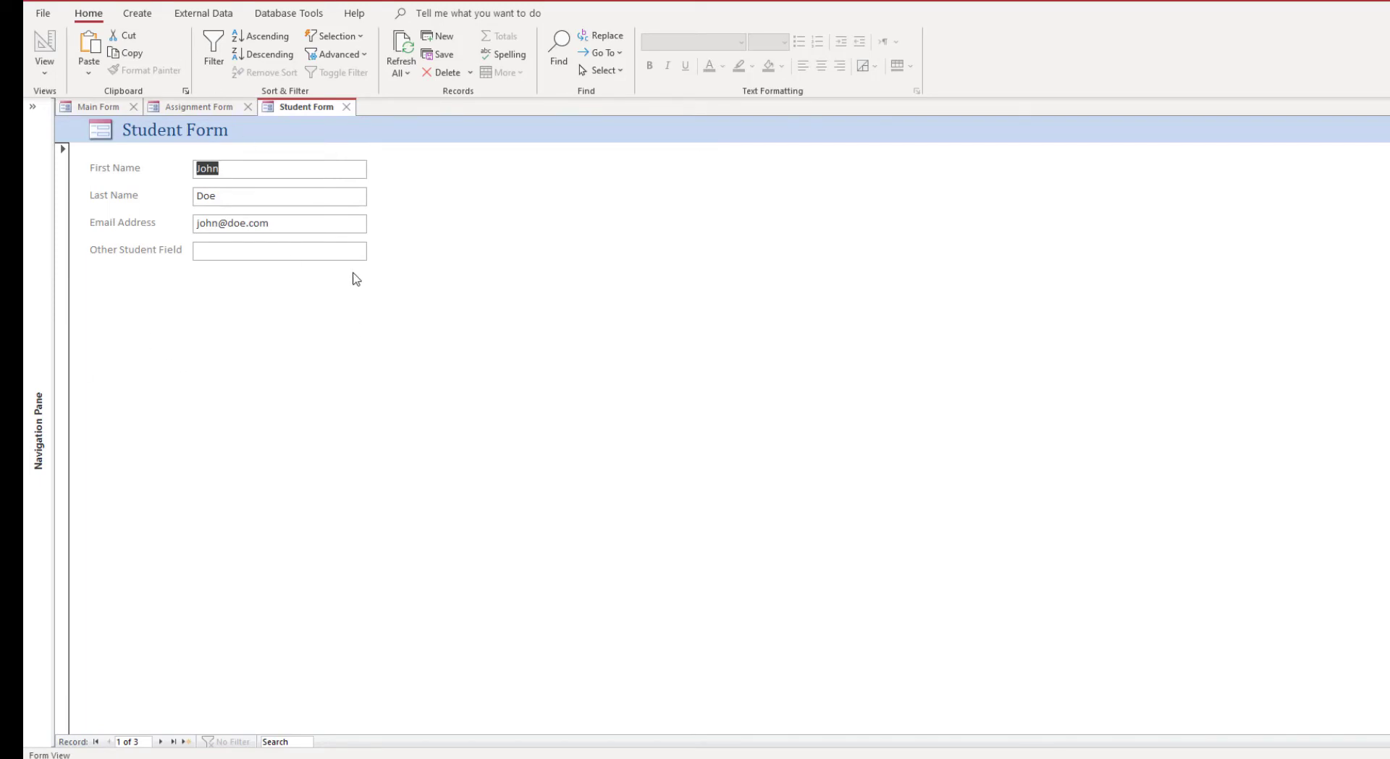
mouse_move(134, 51)
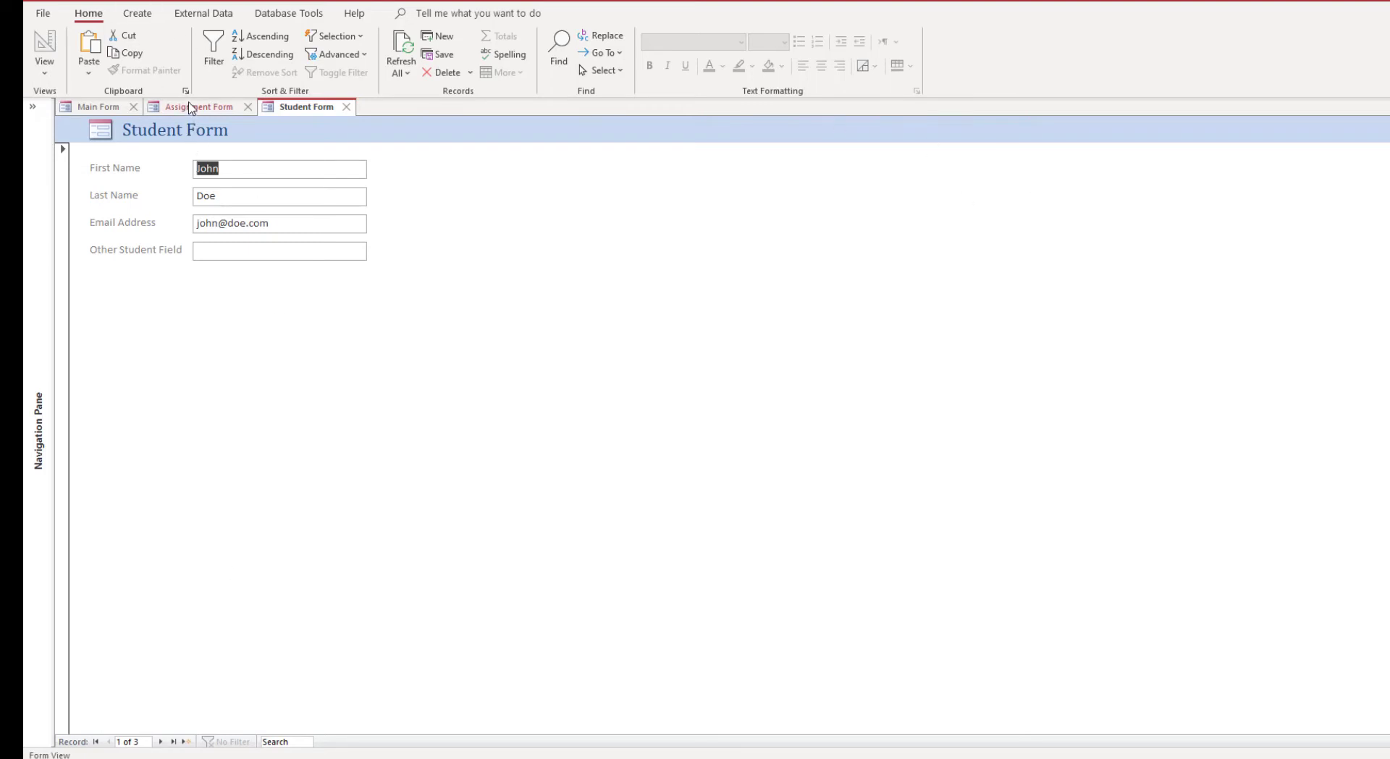
click(197, 107)
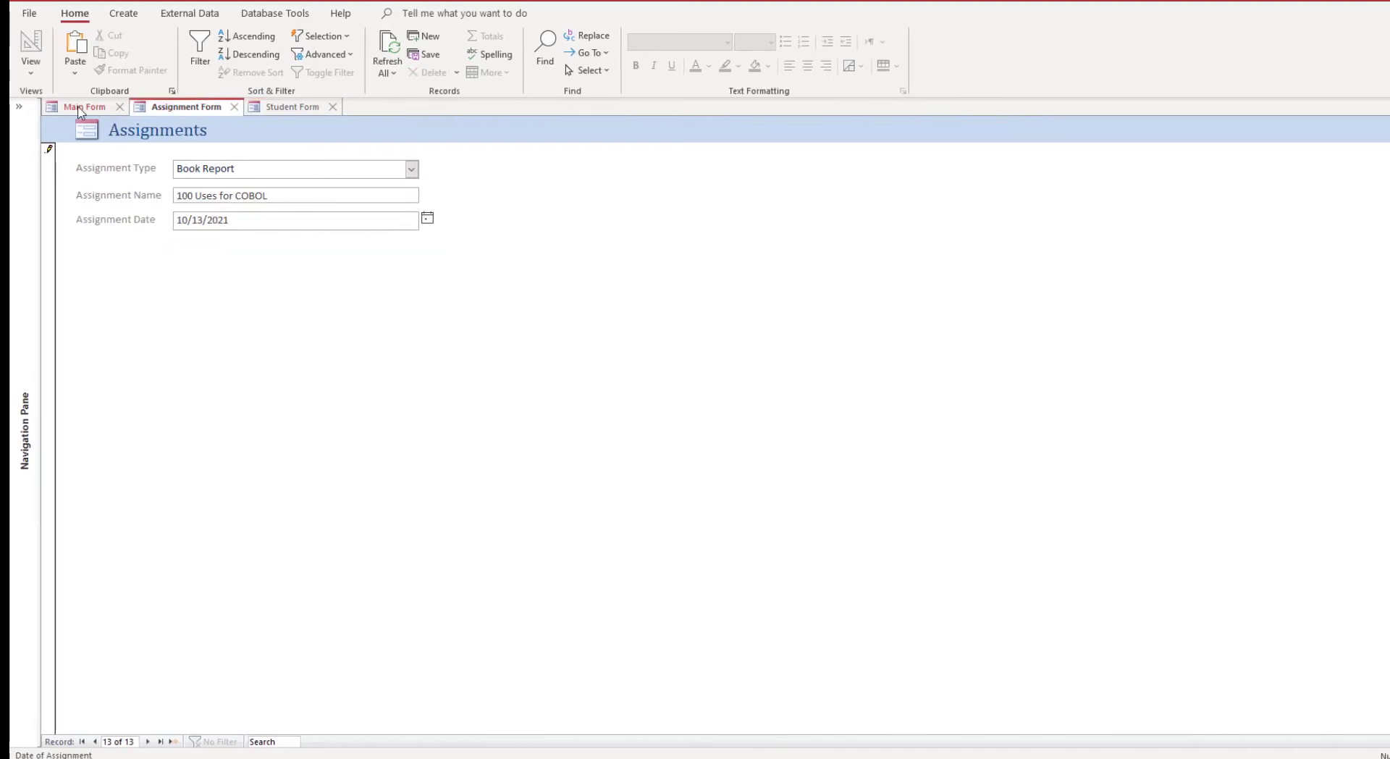
click(84, 107)
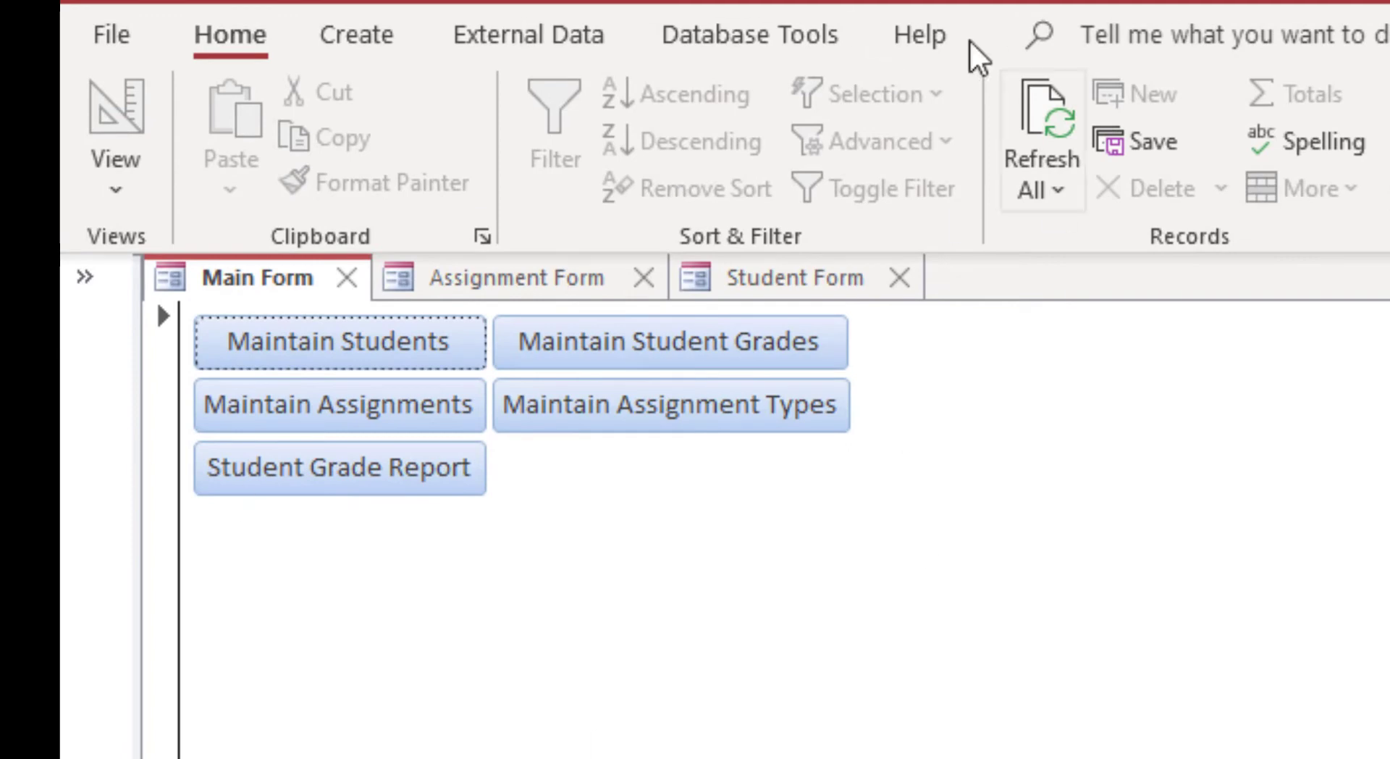
mouse_move(246, 671)
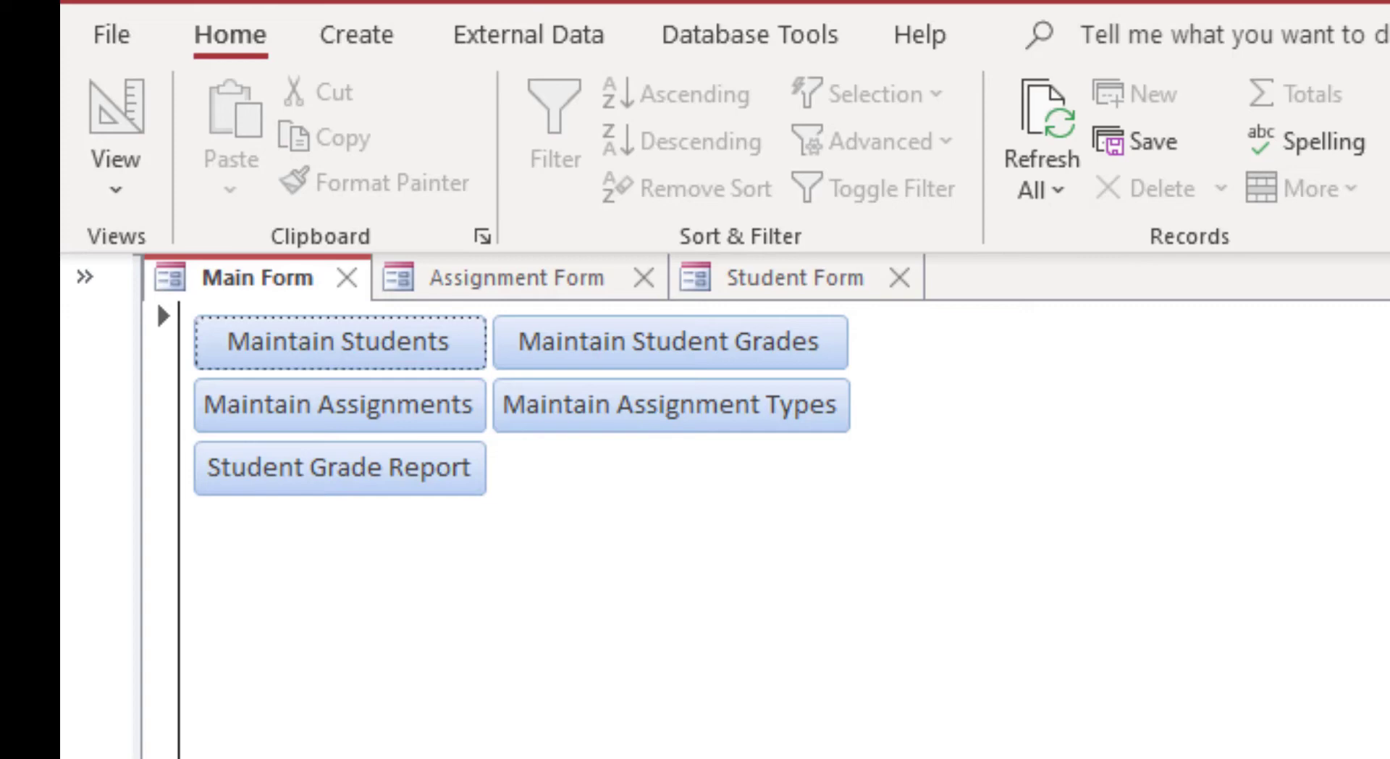
mouse_move(797, 455)
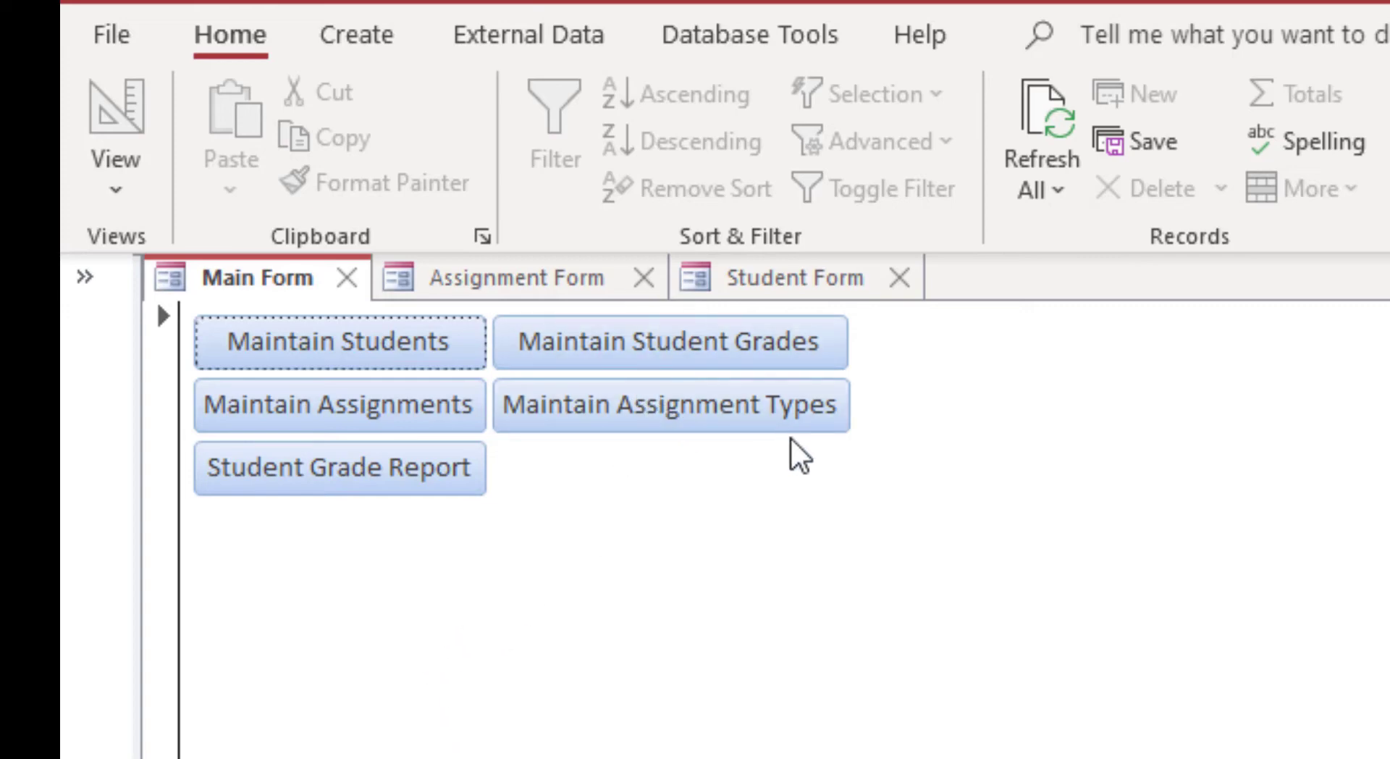
mouse_move(355, 522)
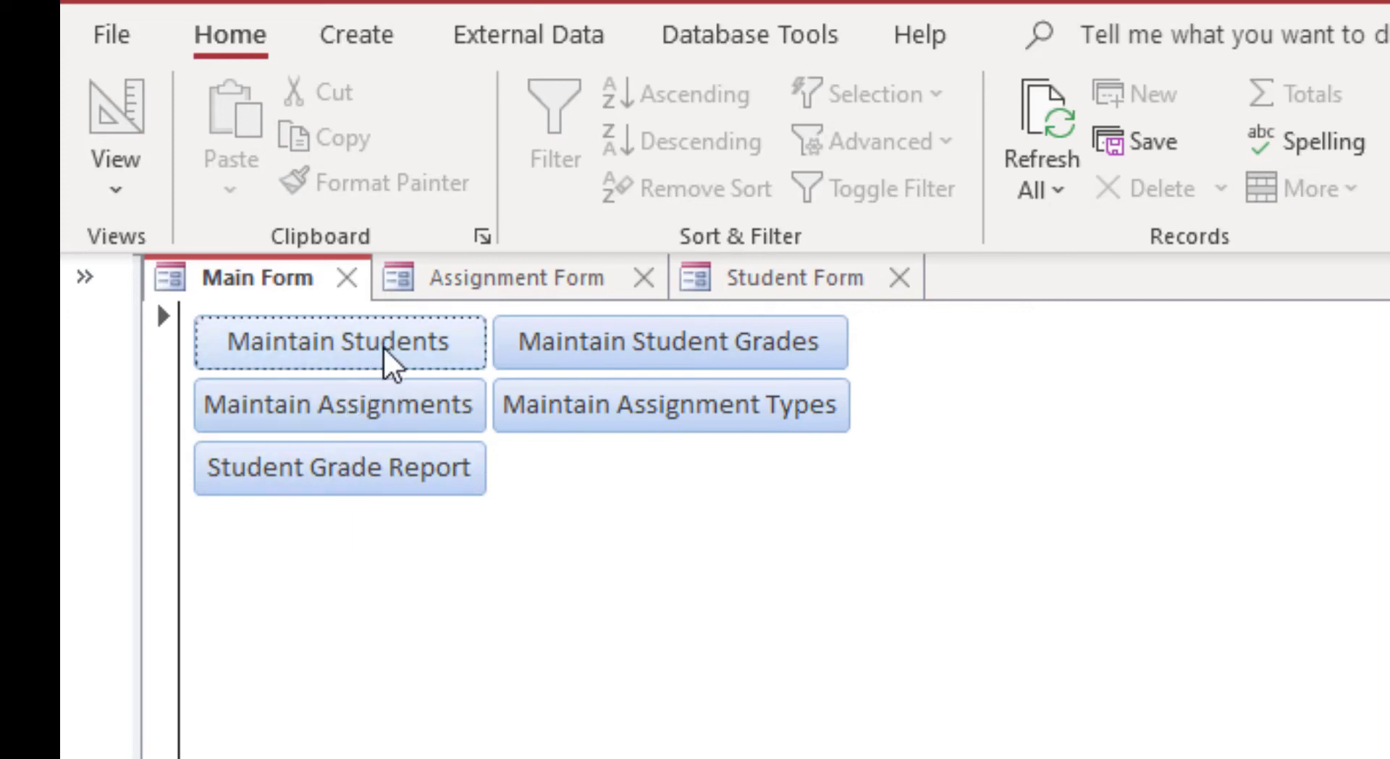
click(791, 277)
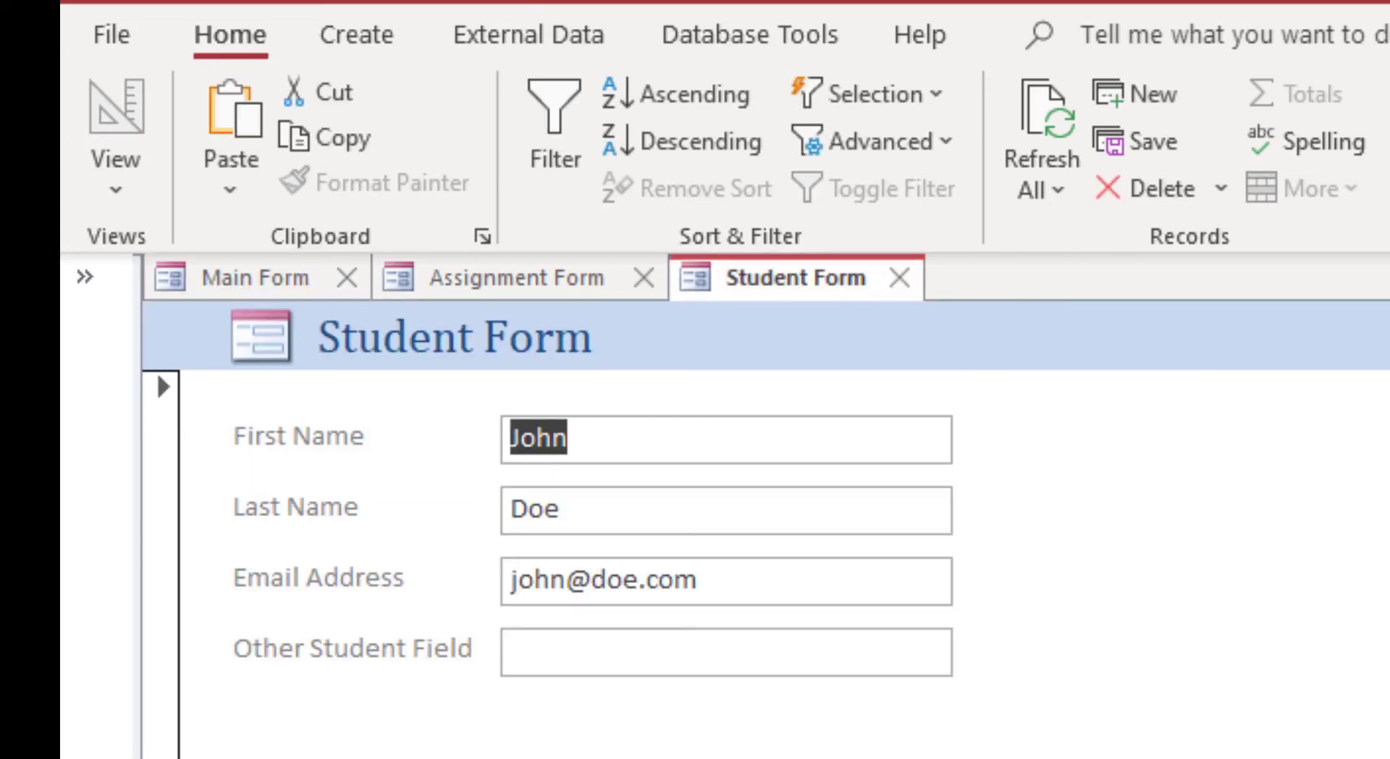
mouse_move(869, 277)
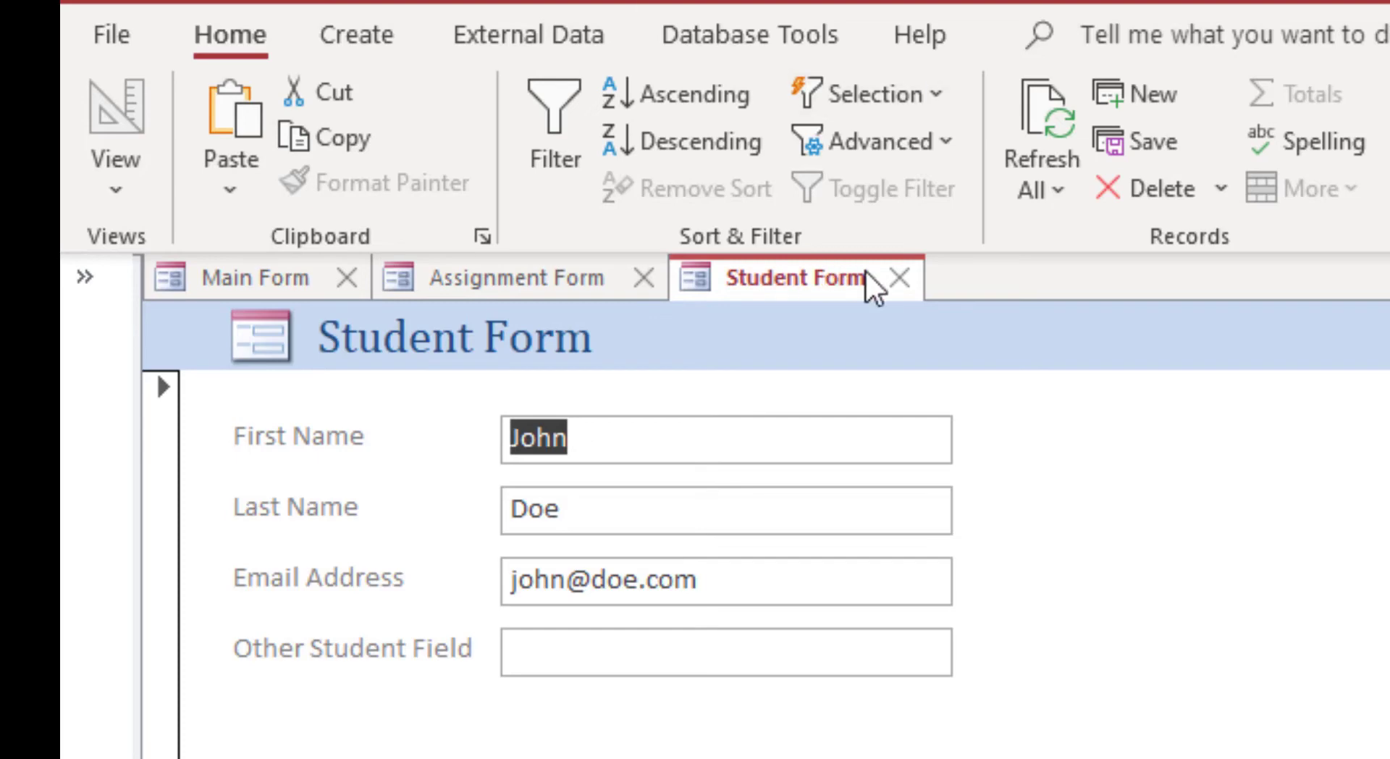
Enter a grade of 85 for Mary on '100 Uses for COBOL'
click(825, 278)
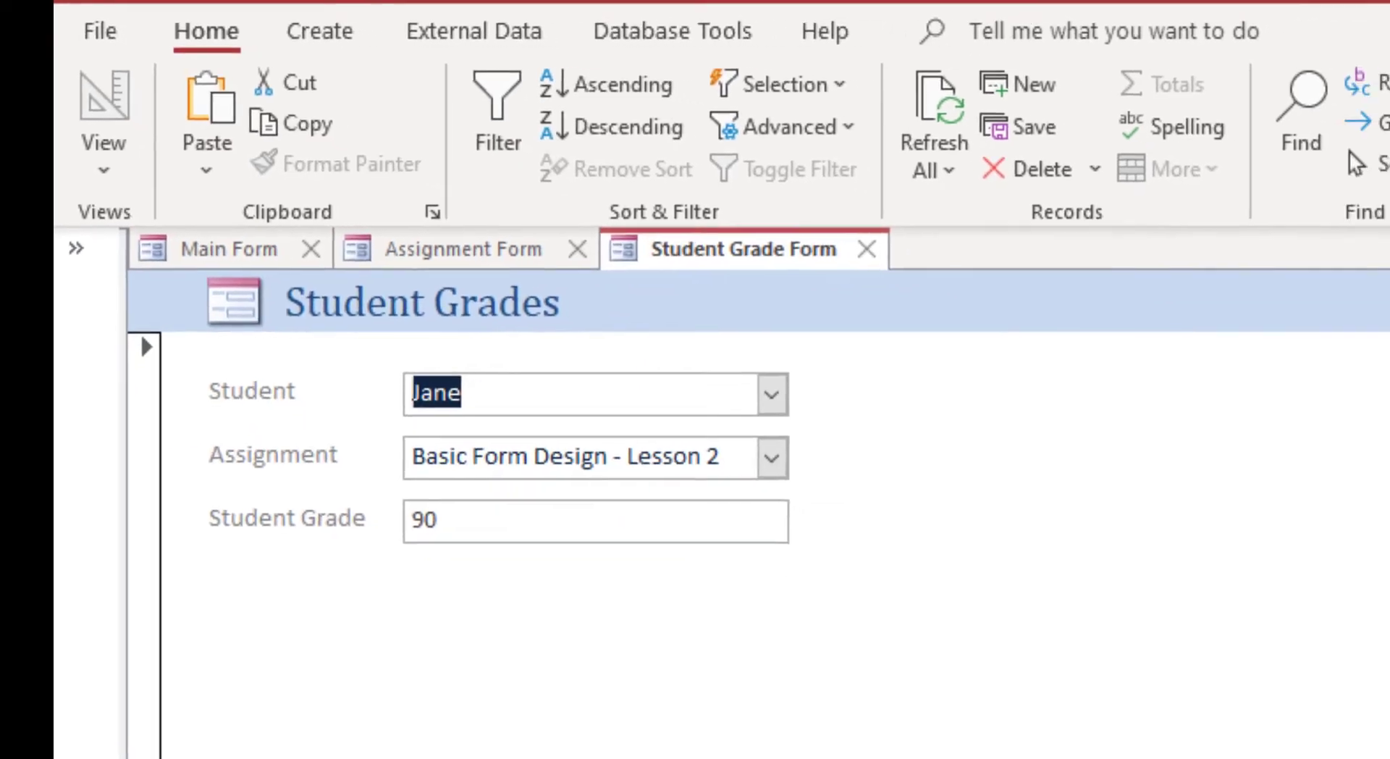
click(770, 393)
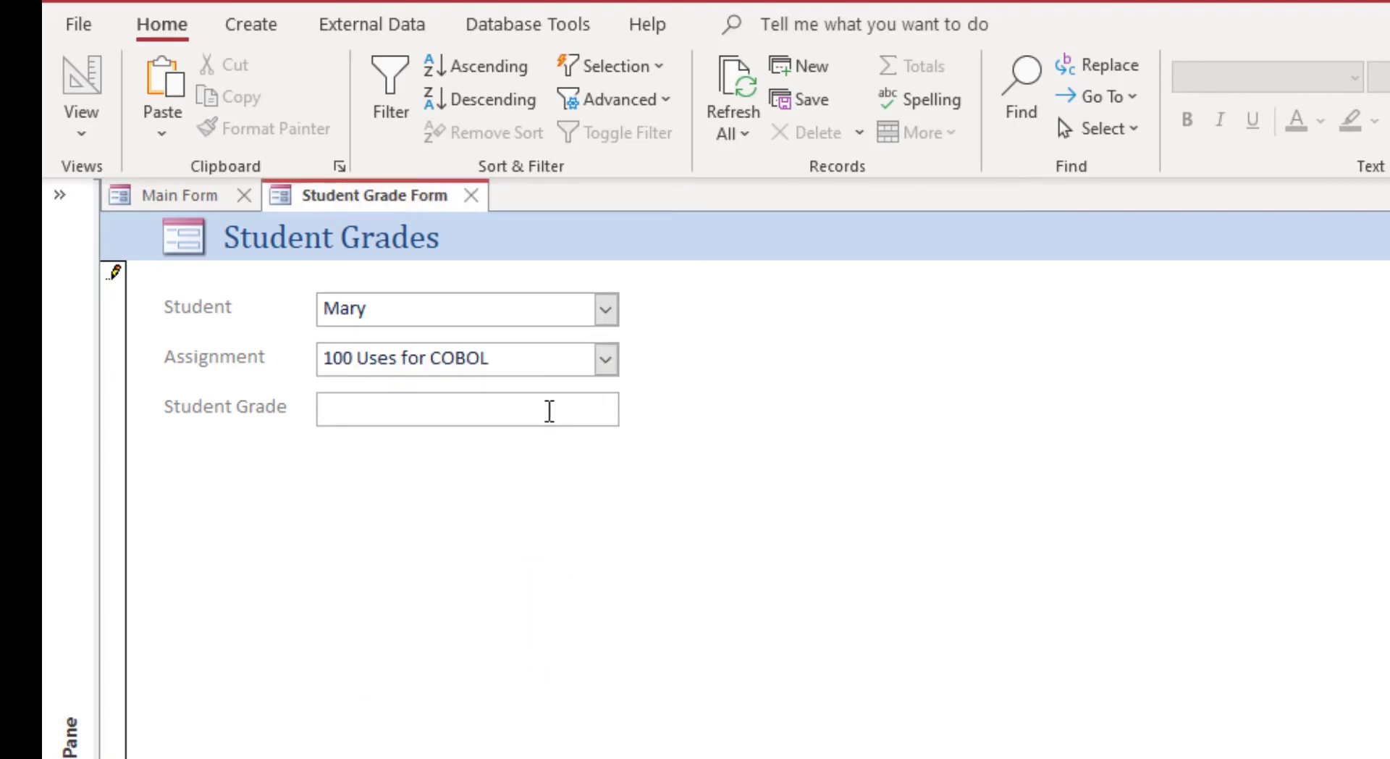
text(85)
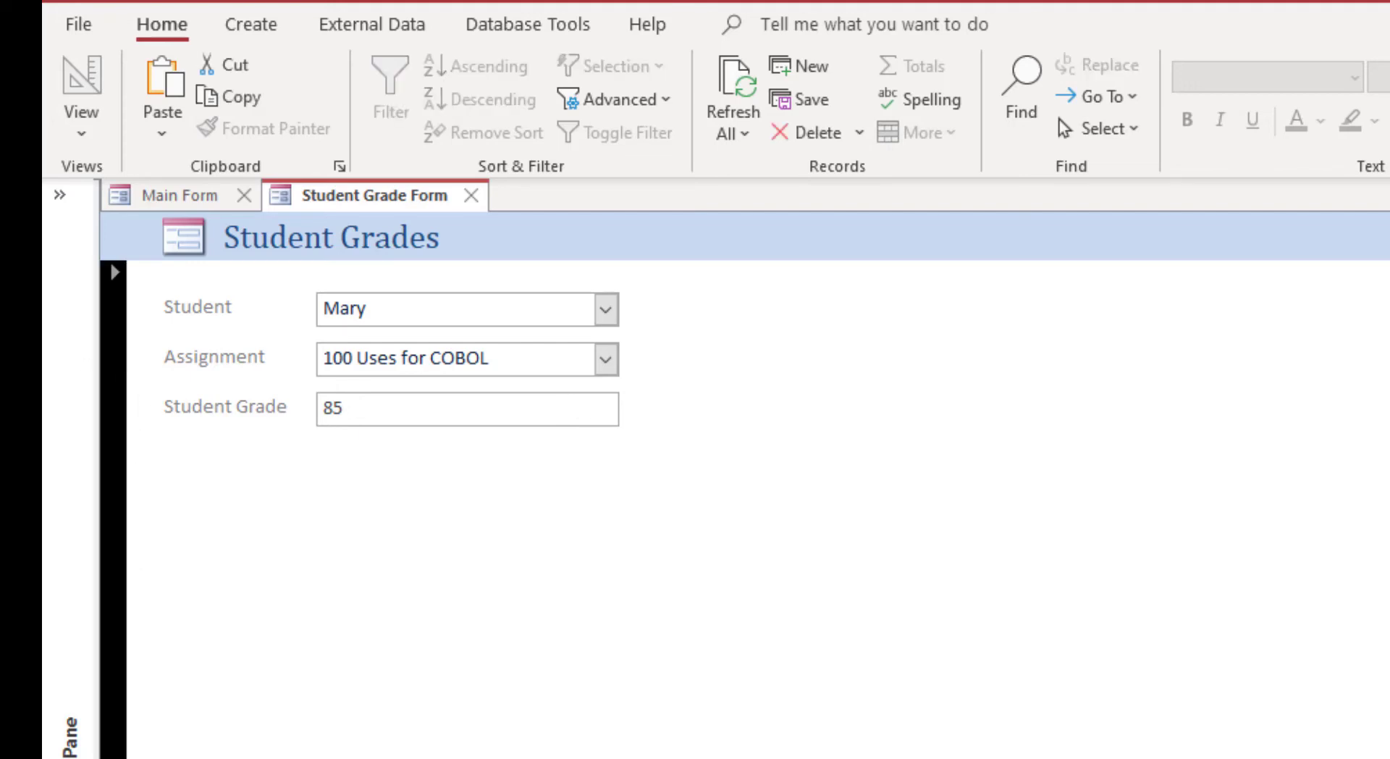
Add a new grade record of 70 for John on Advance Form Design
click(798, 66)
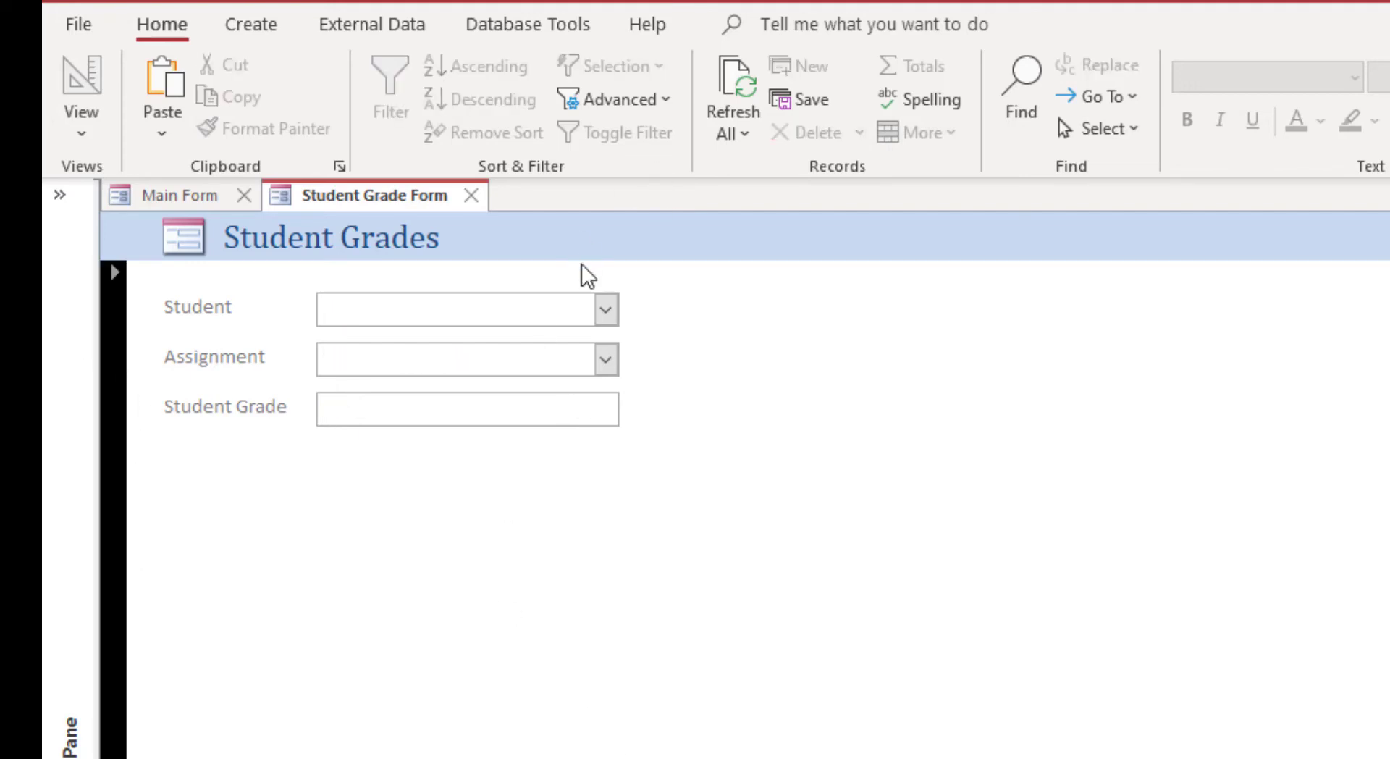
text(John)
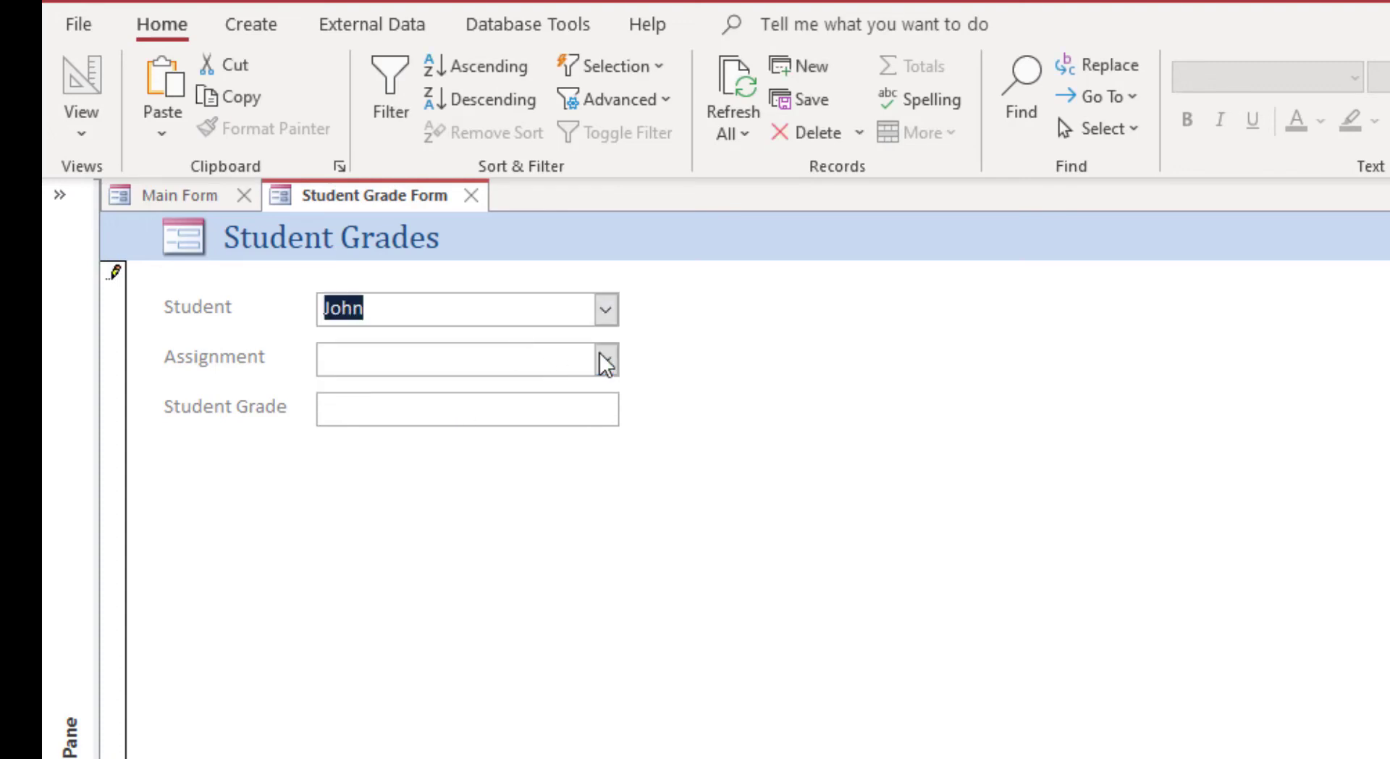
click(603, 359)
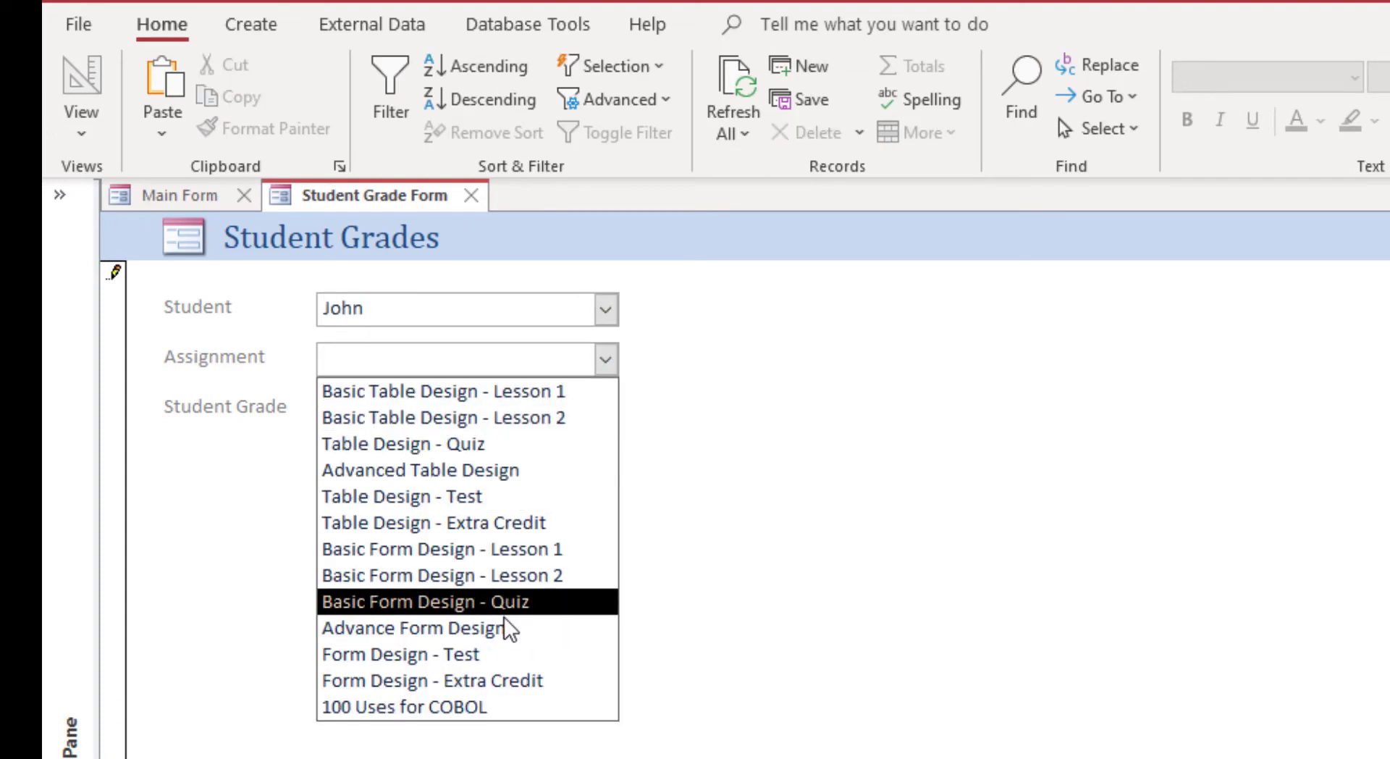
click(415, 628)
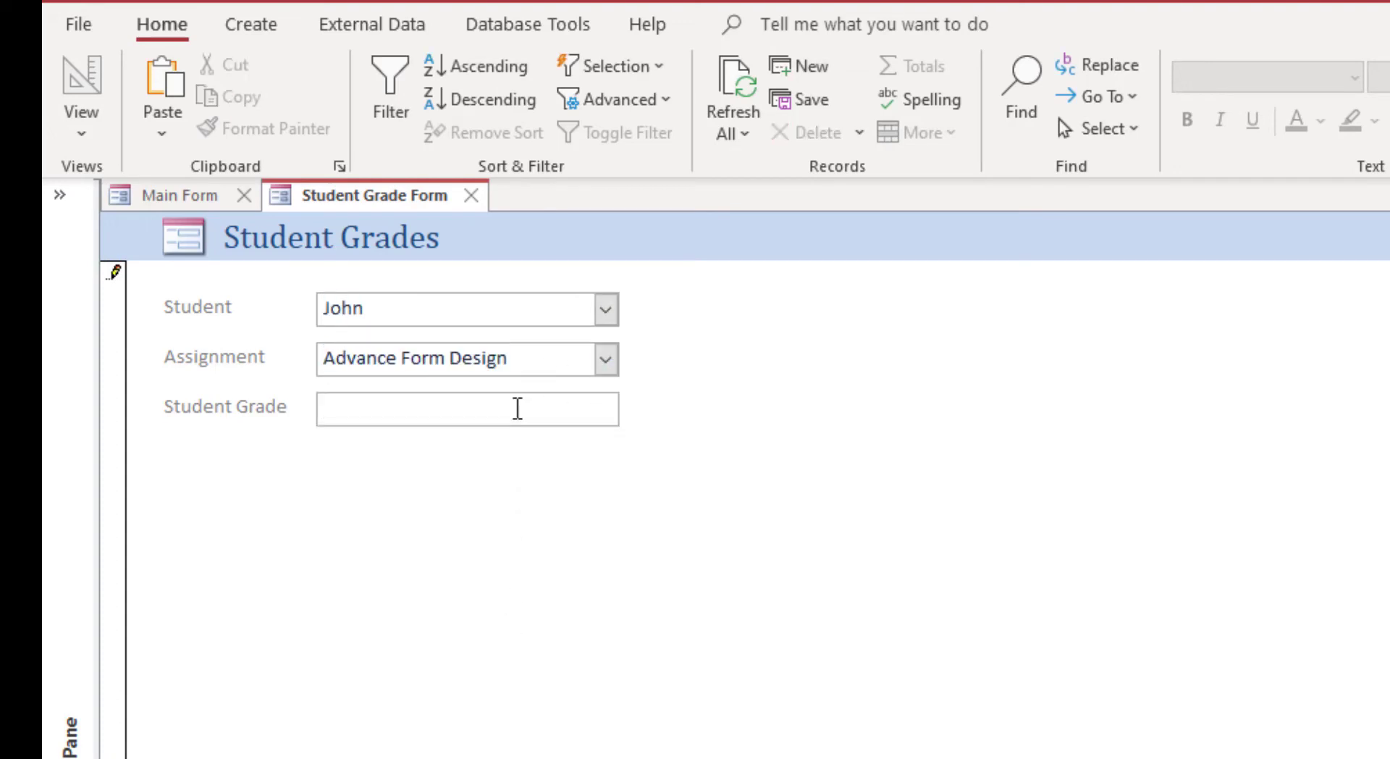
text(70)
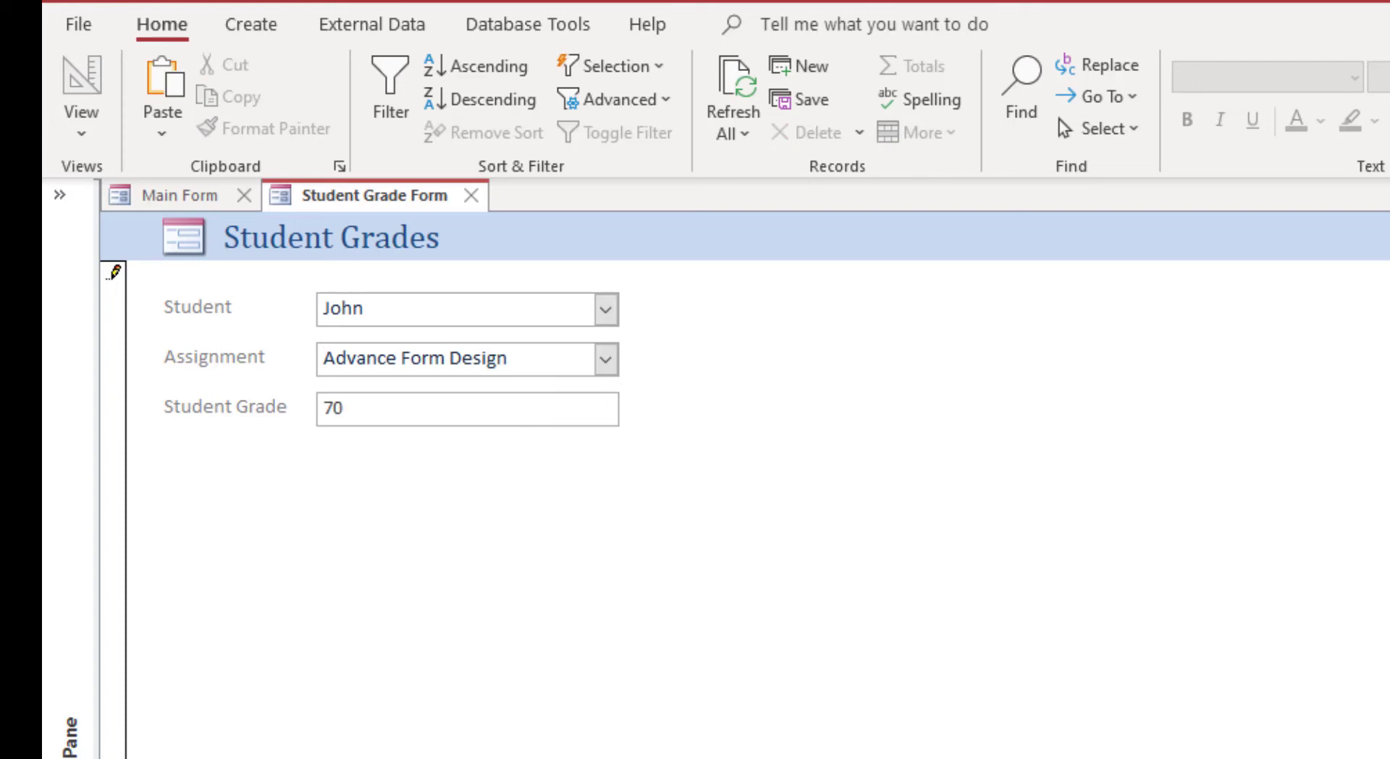
Add a grade of 75 for Jane on Table Design - Test and close the form
click(604, 309)
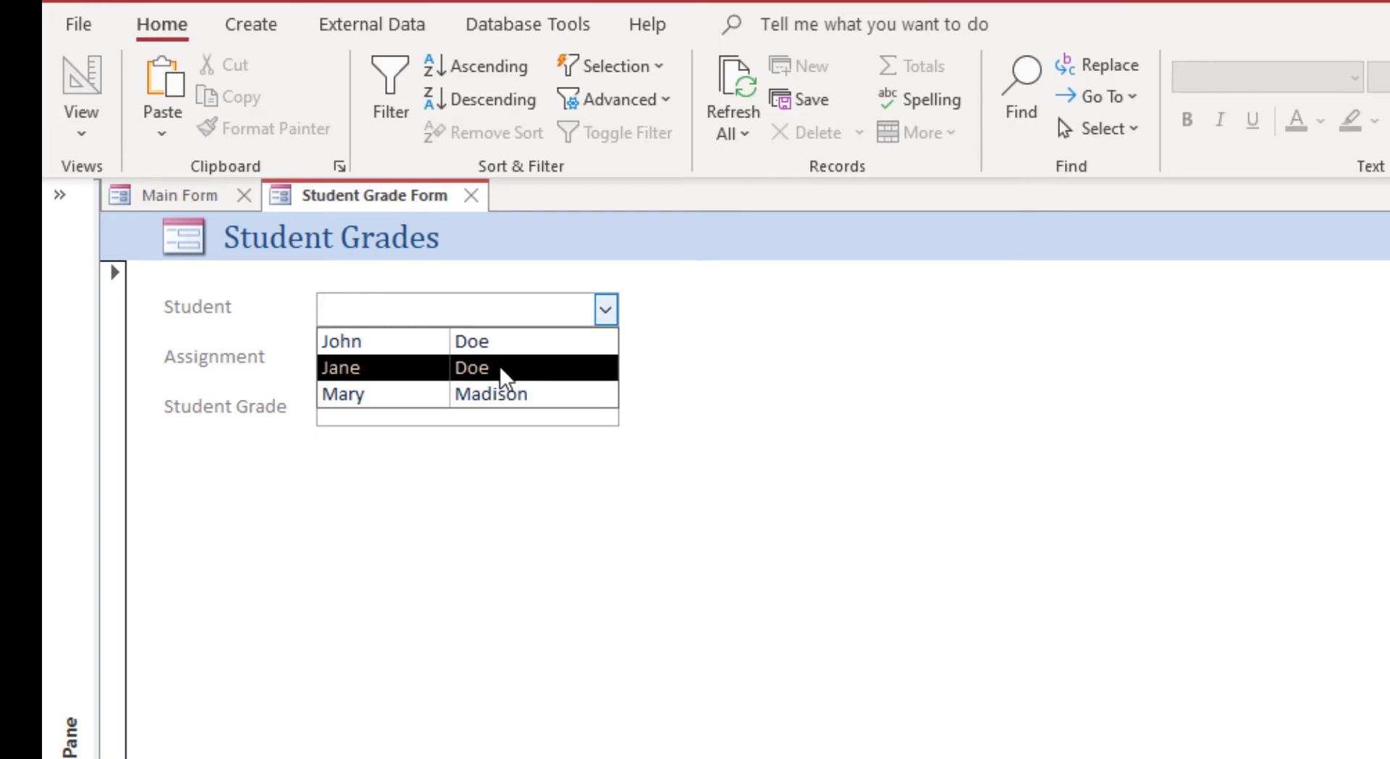
click(466, 367)
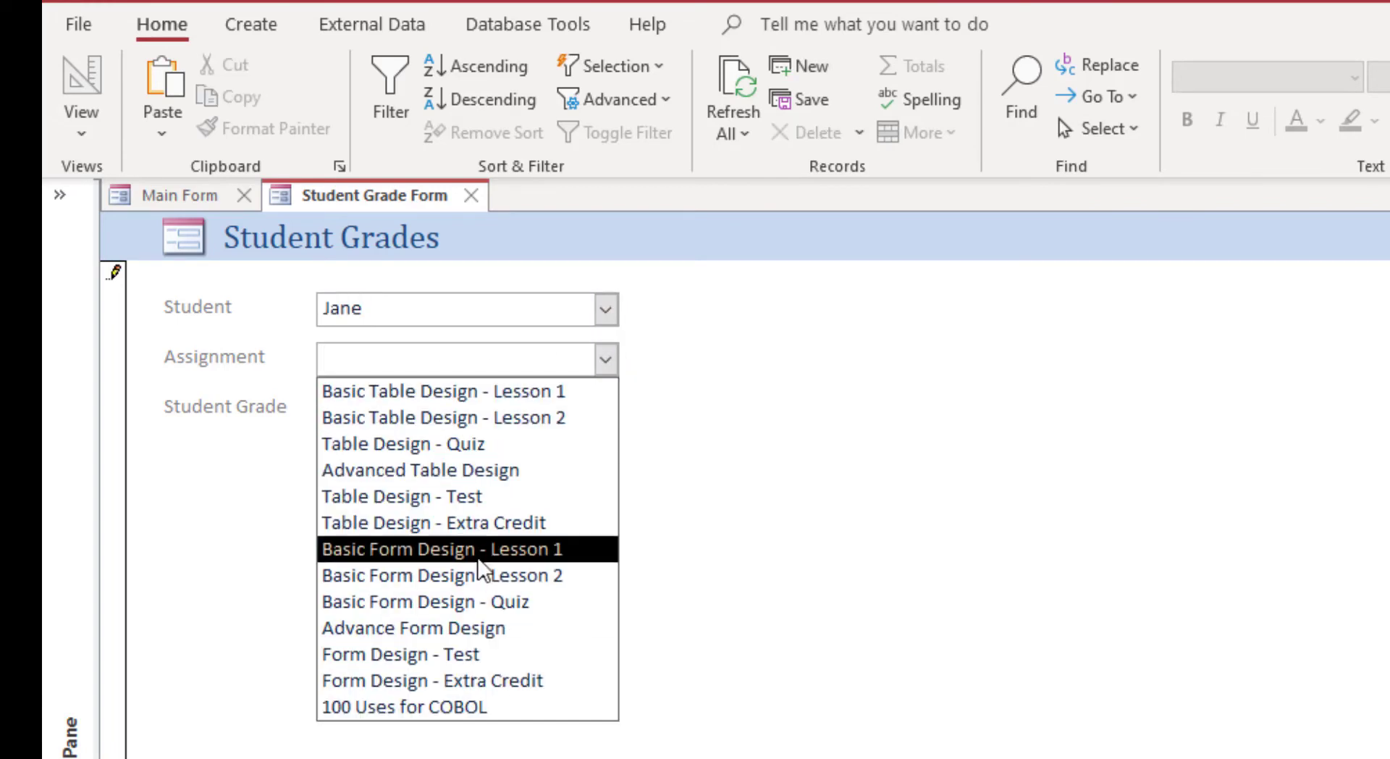
click(400, 495)
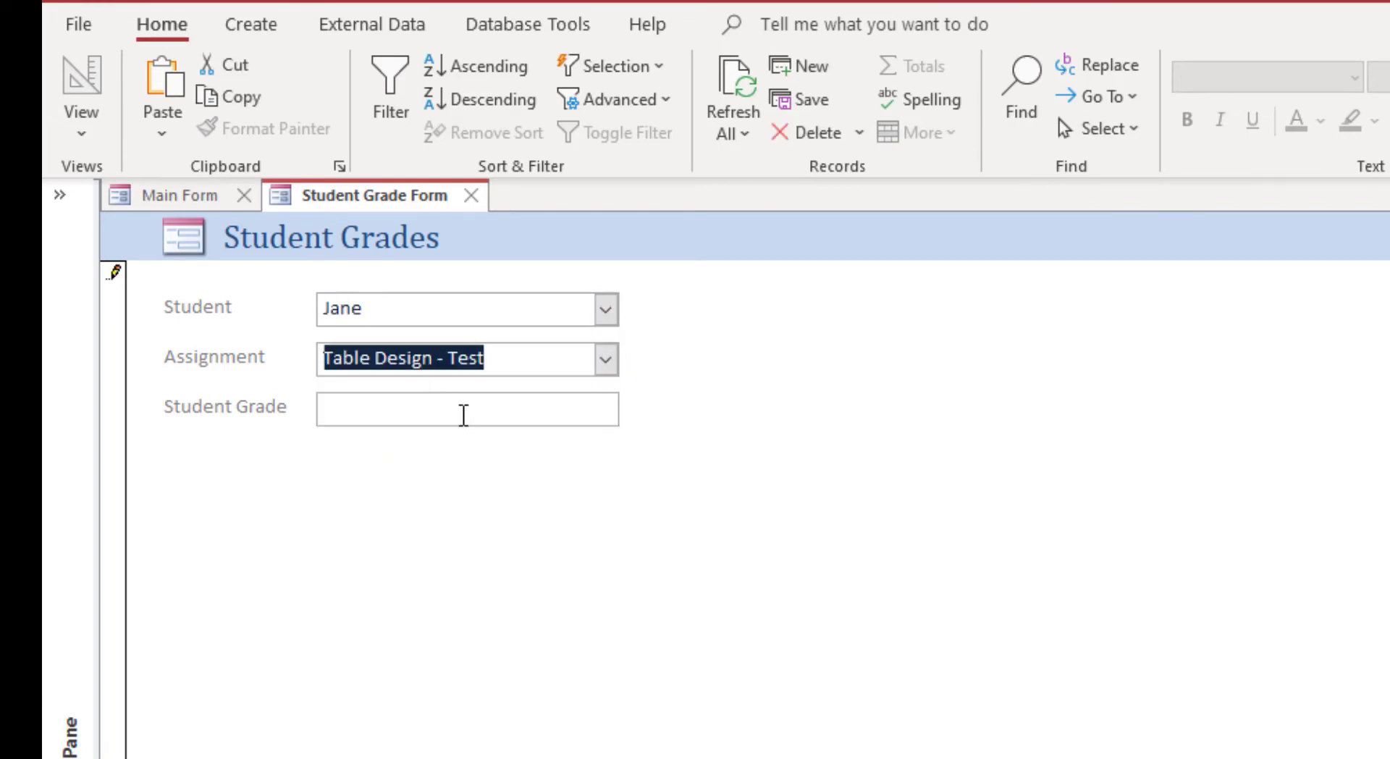
text(75)
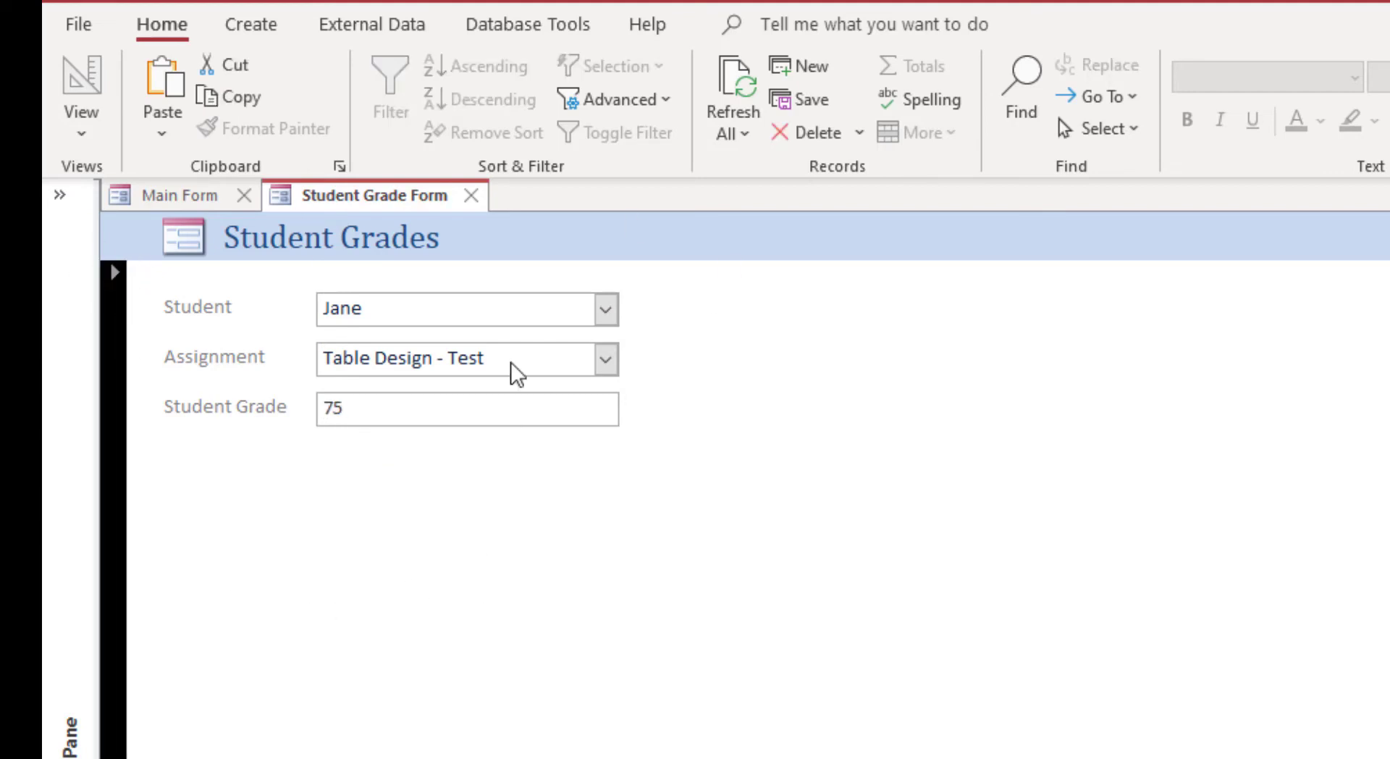
click(473, 195)
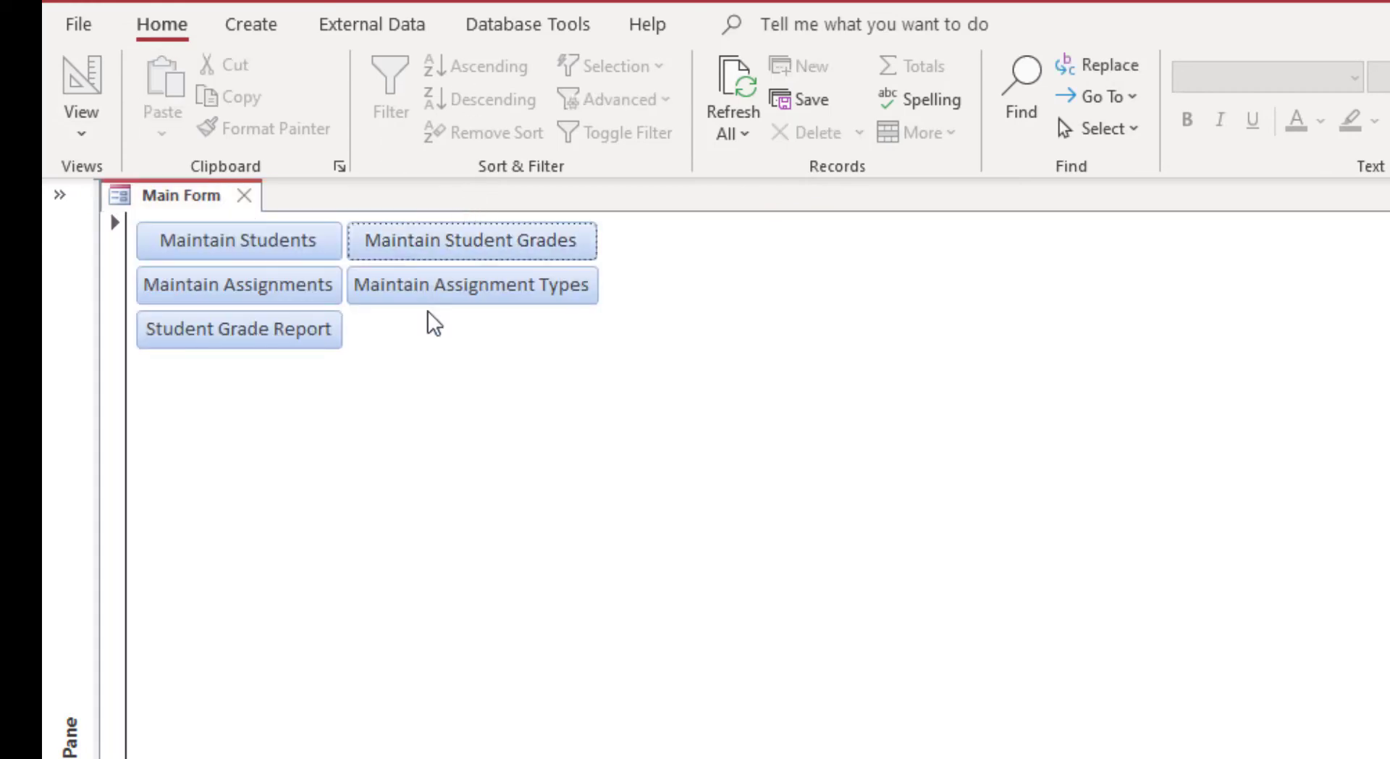
click(238, 329)
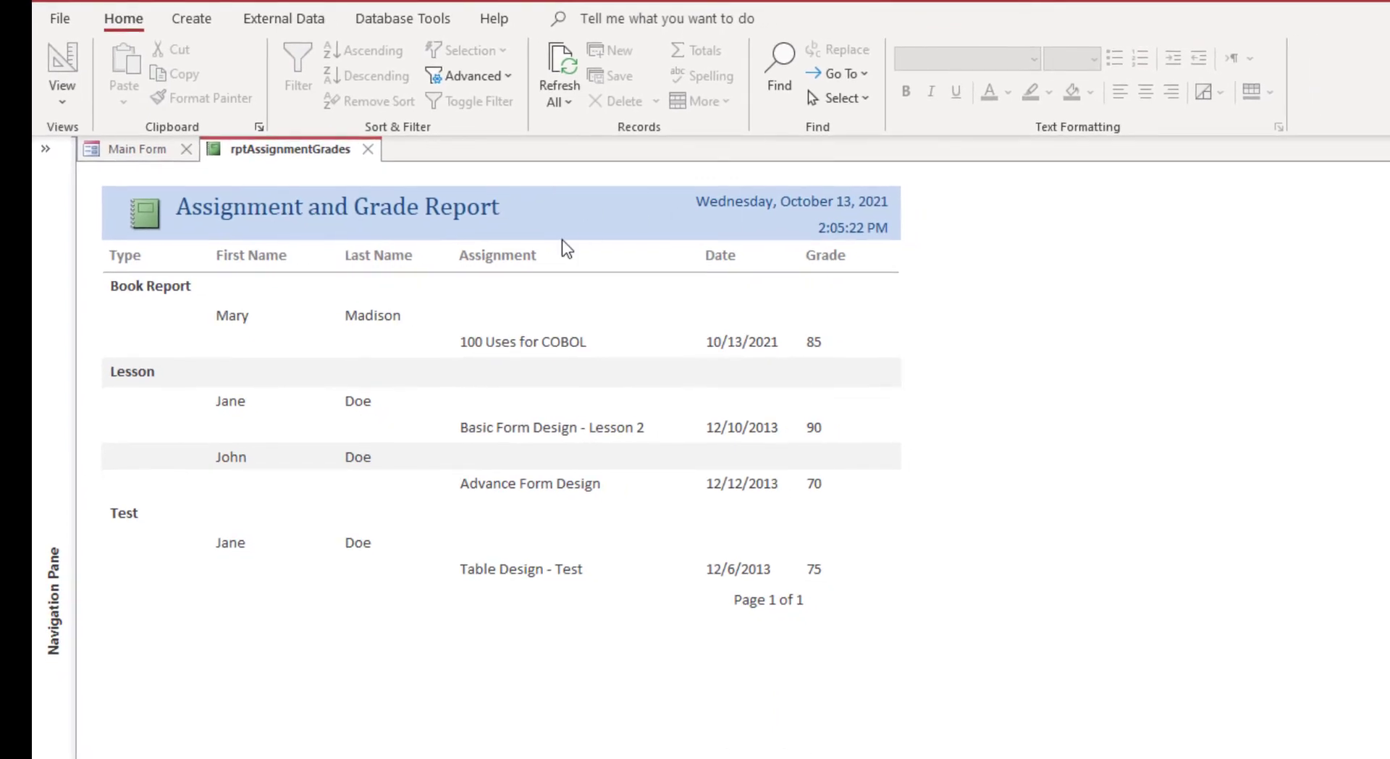
mouse_move(738, 255)
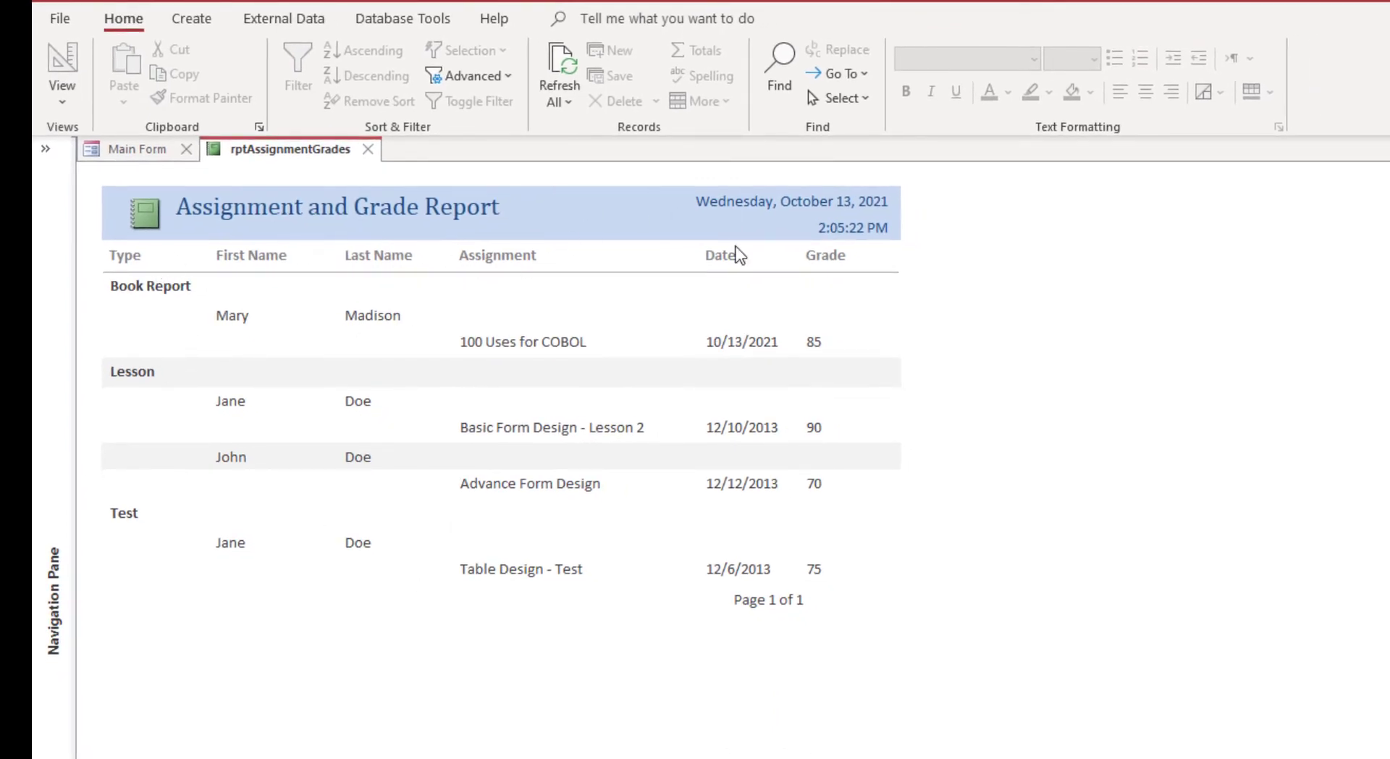
mouse_move(300, 403)
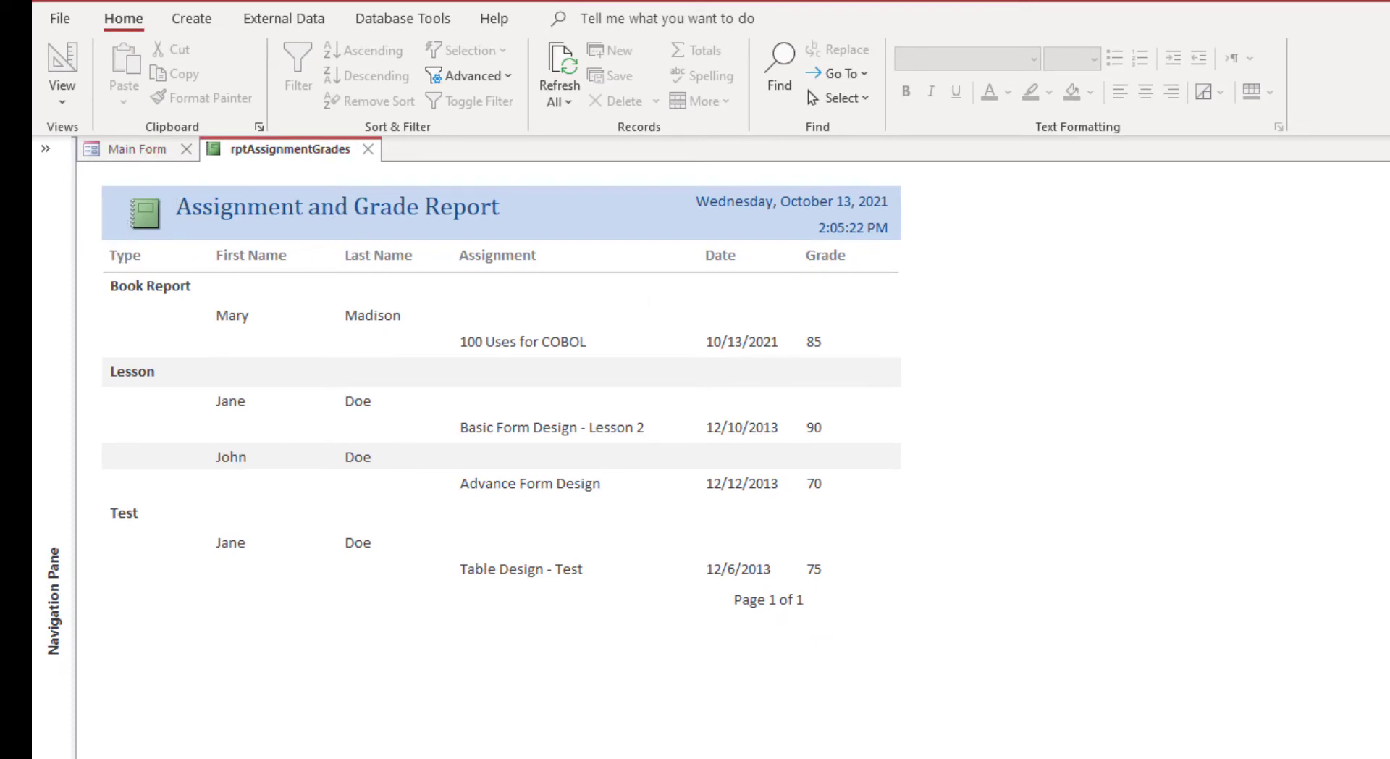
mouse_move(159, 270)
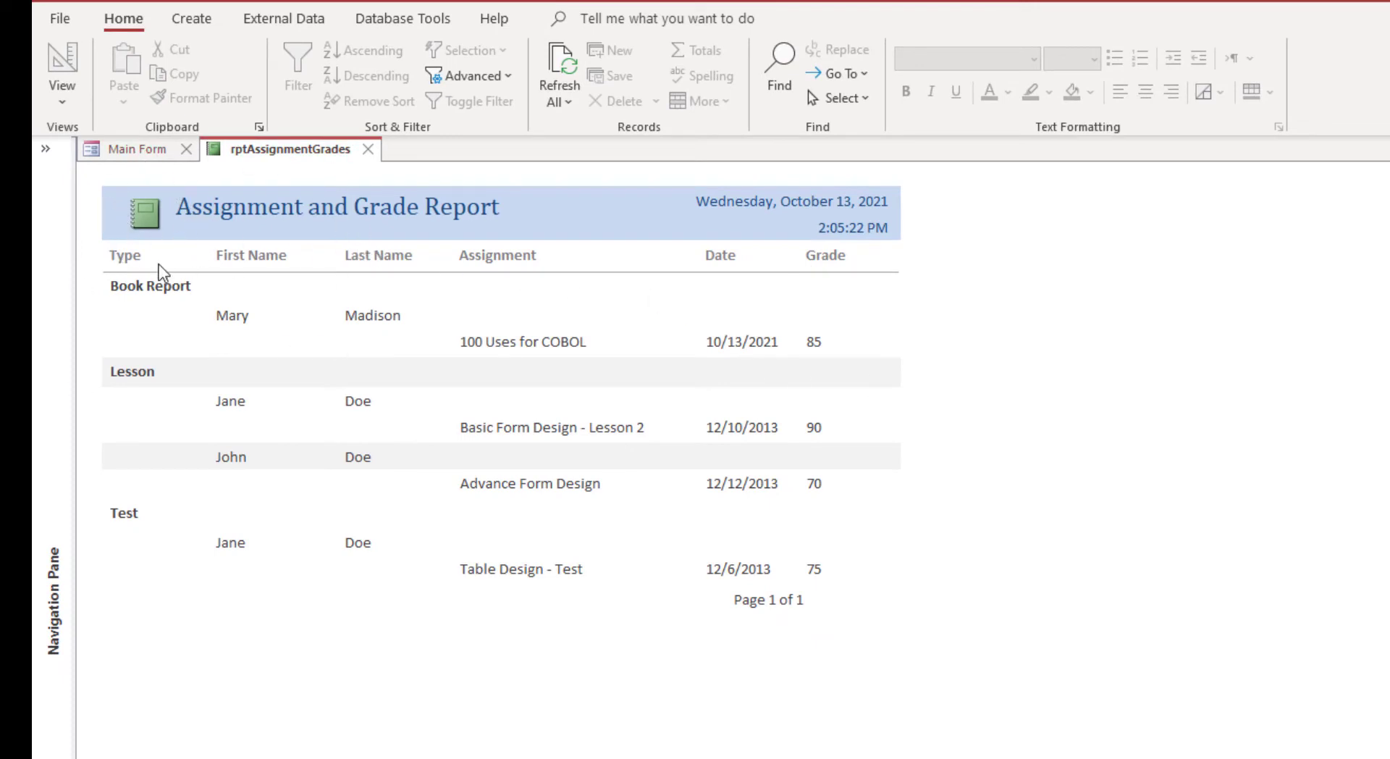
mouse_move(523, 489)
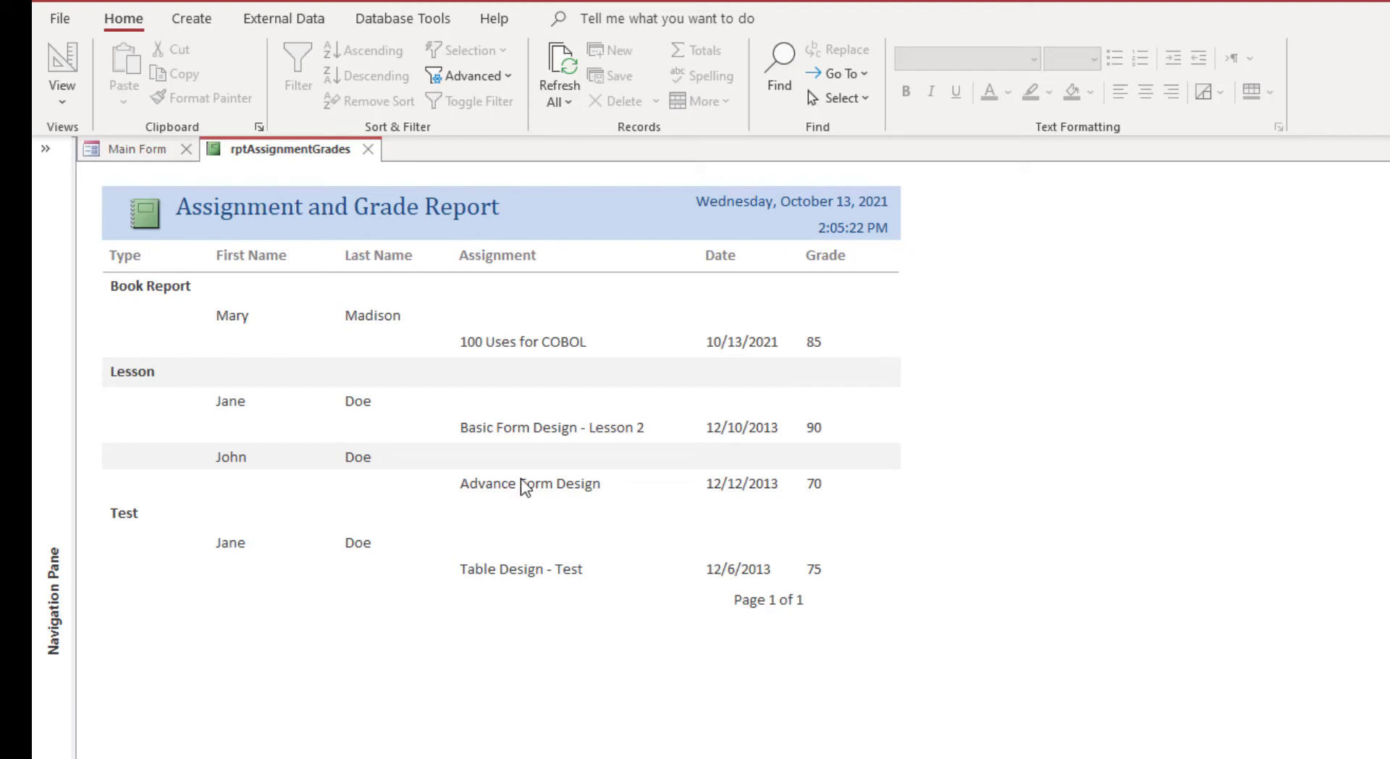
mouse_move(522, 489)
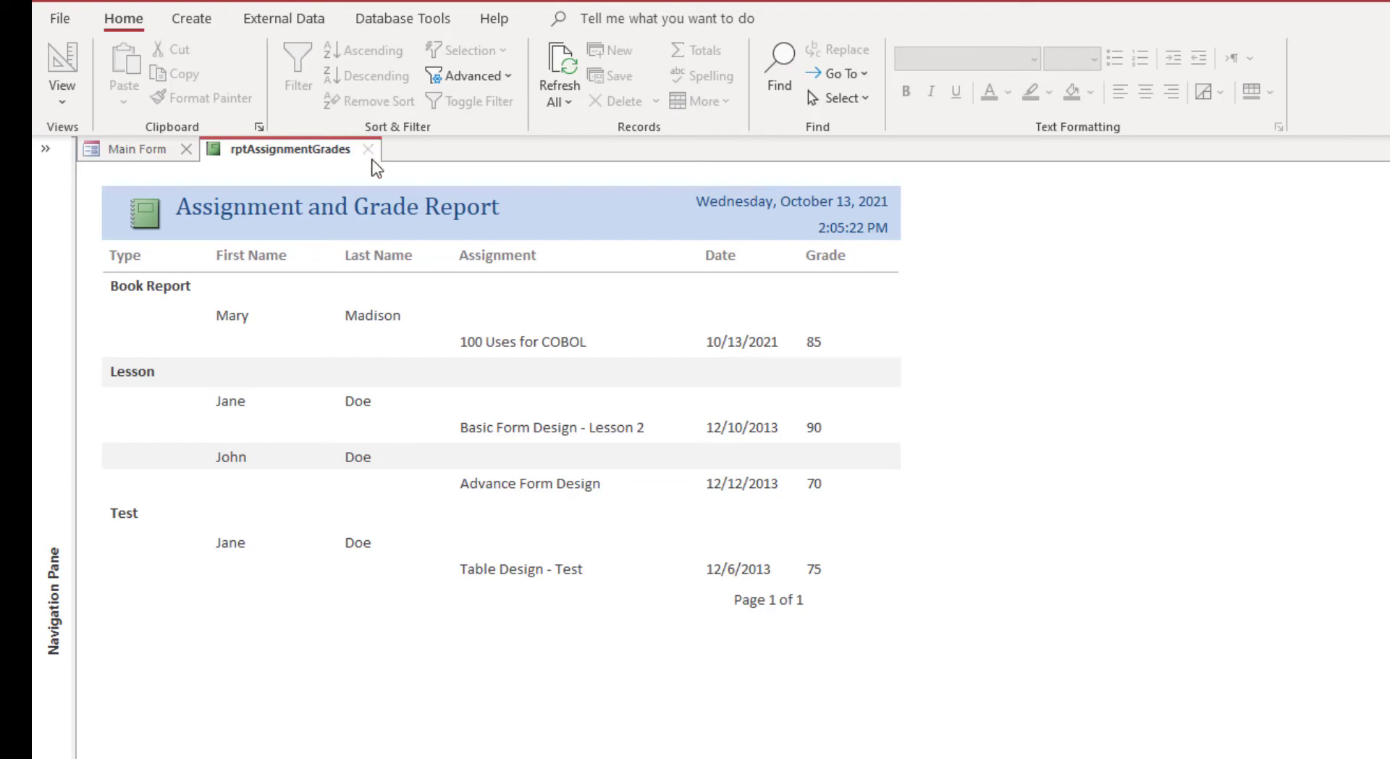
mouse_move(382, 154)
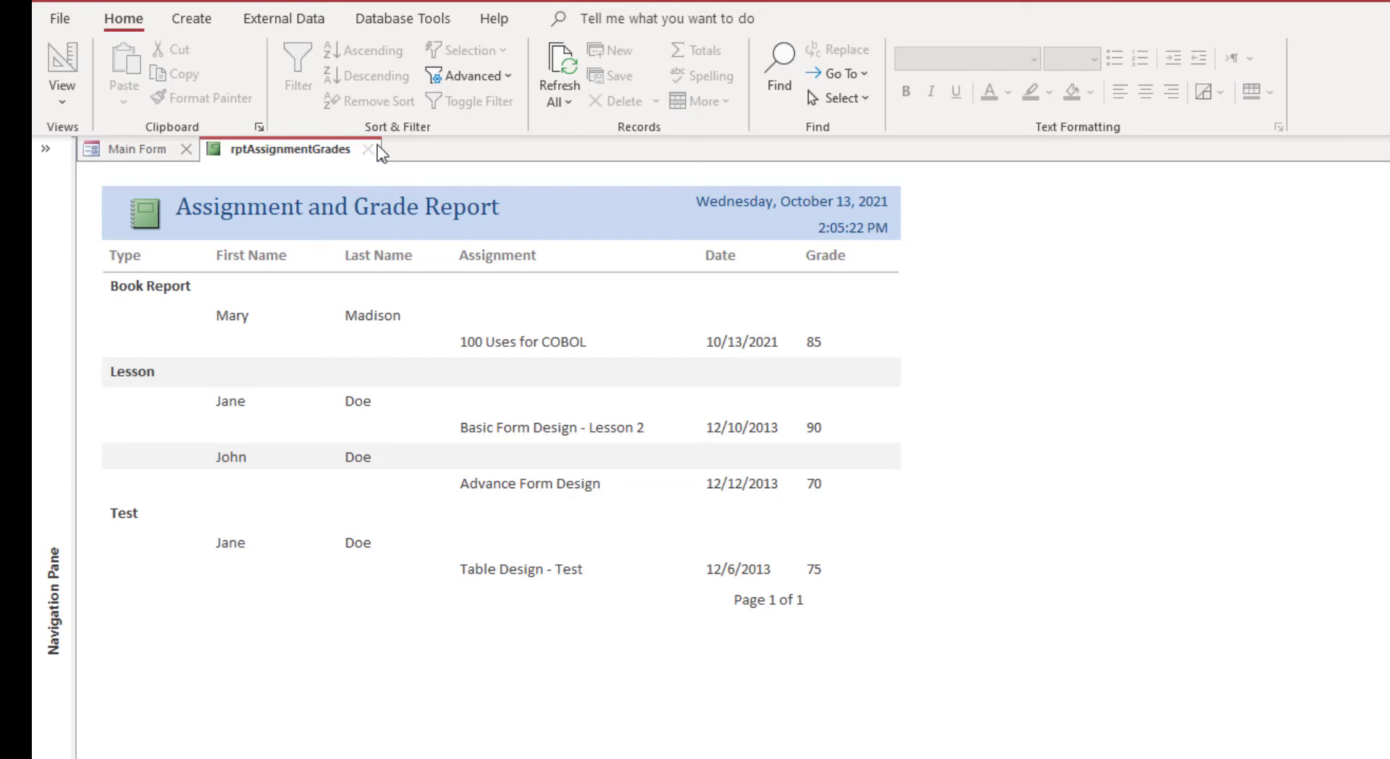
mouse_move(378, 155)
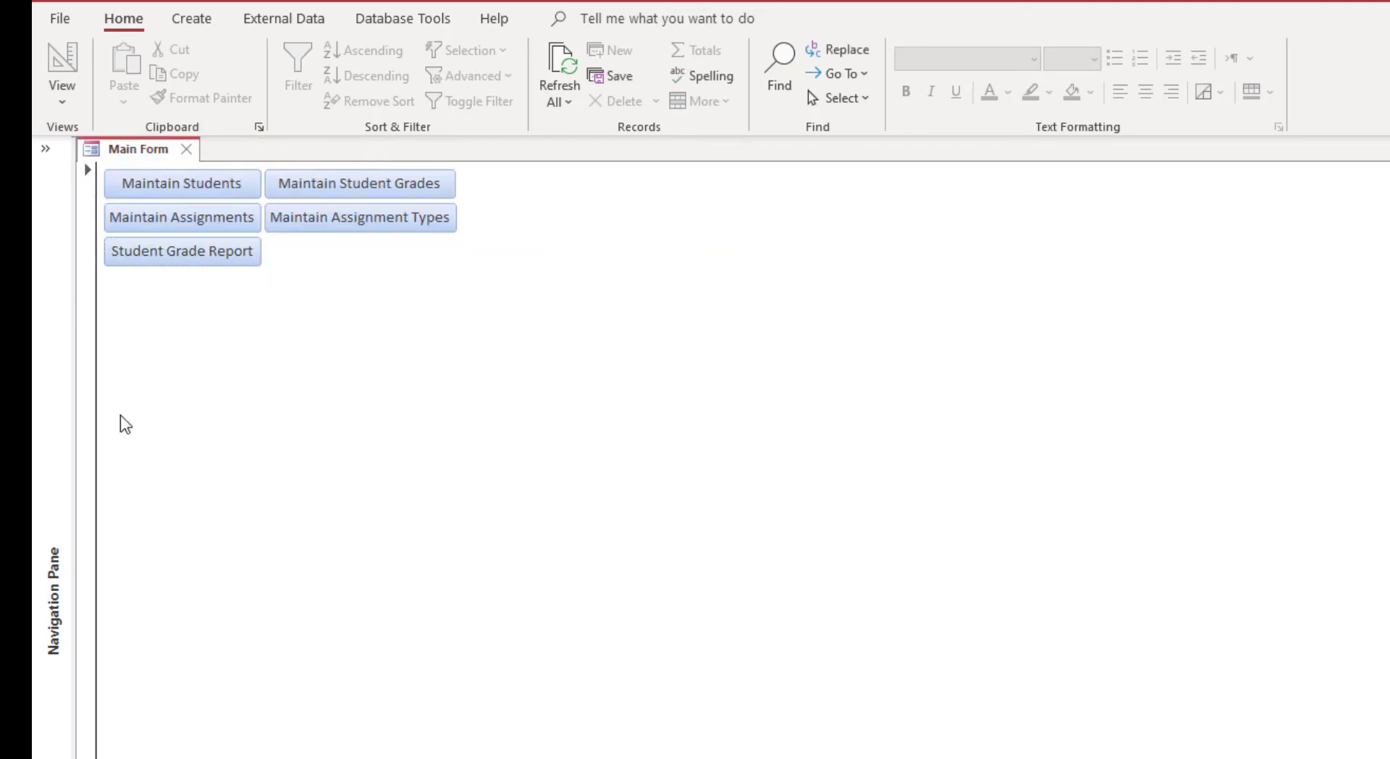
mouse_move(199, 291)
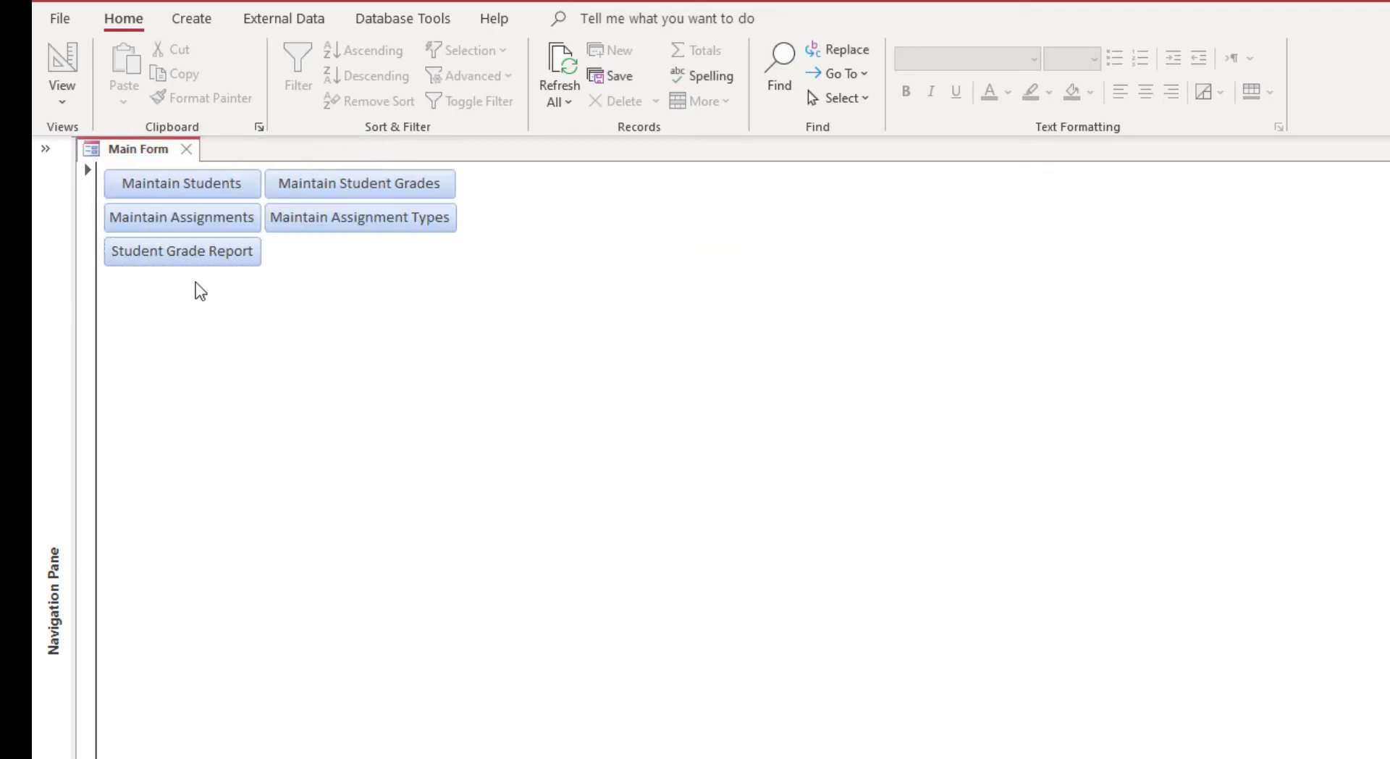
mouse_move(475, 198)
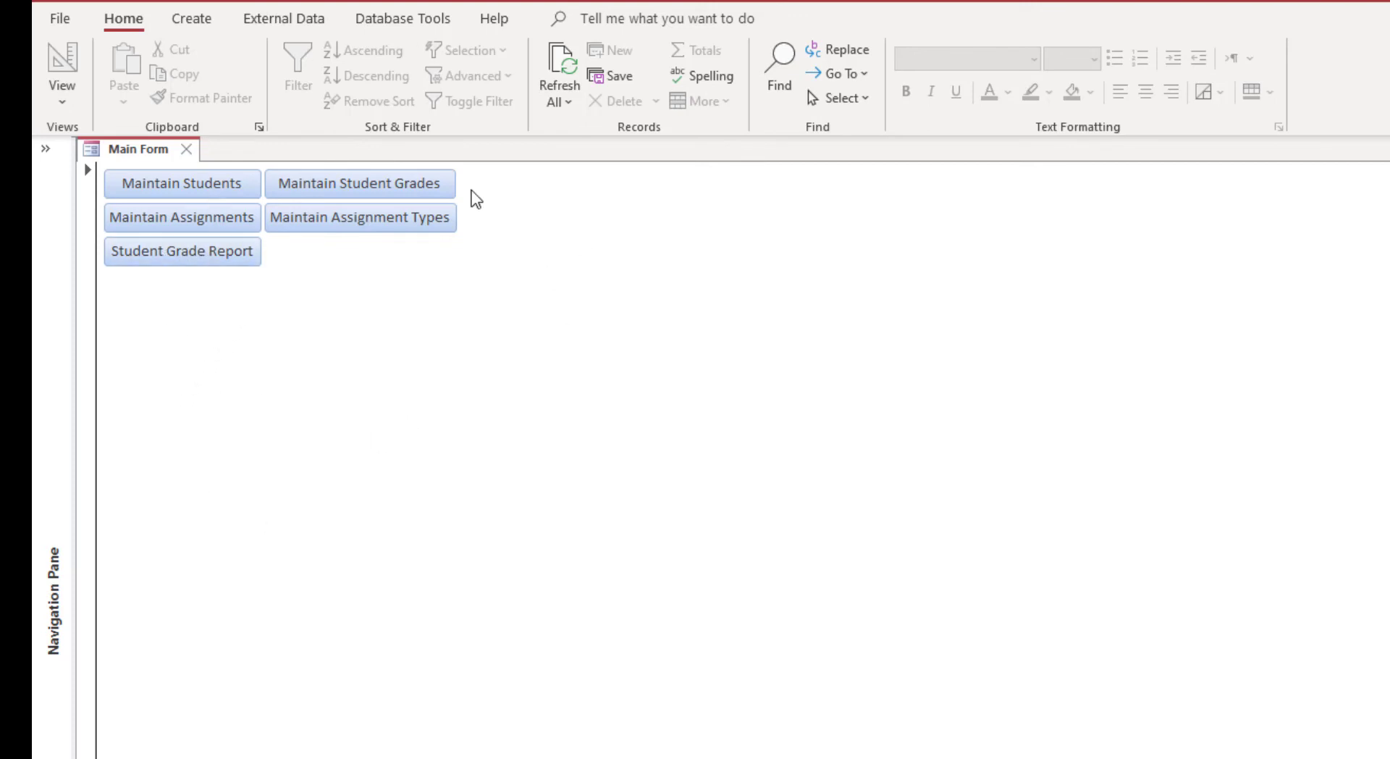
mouse_move(252, 506)
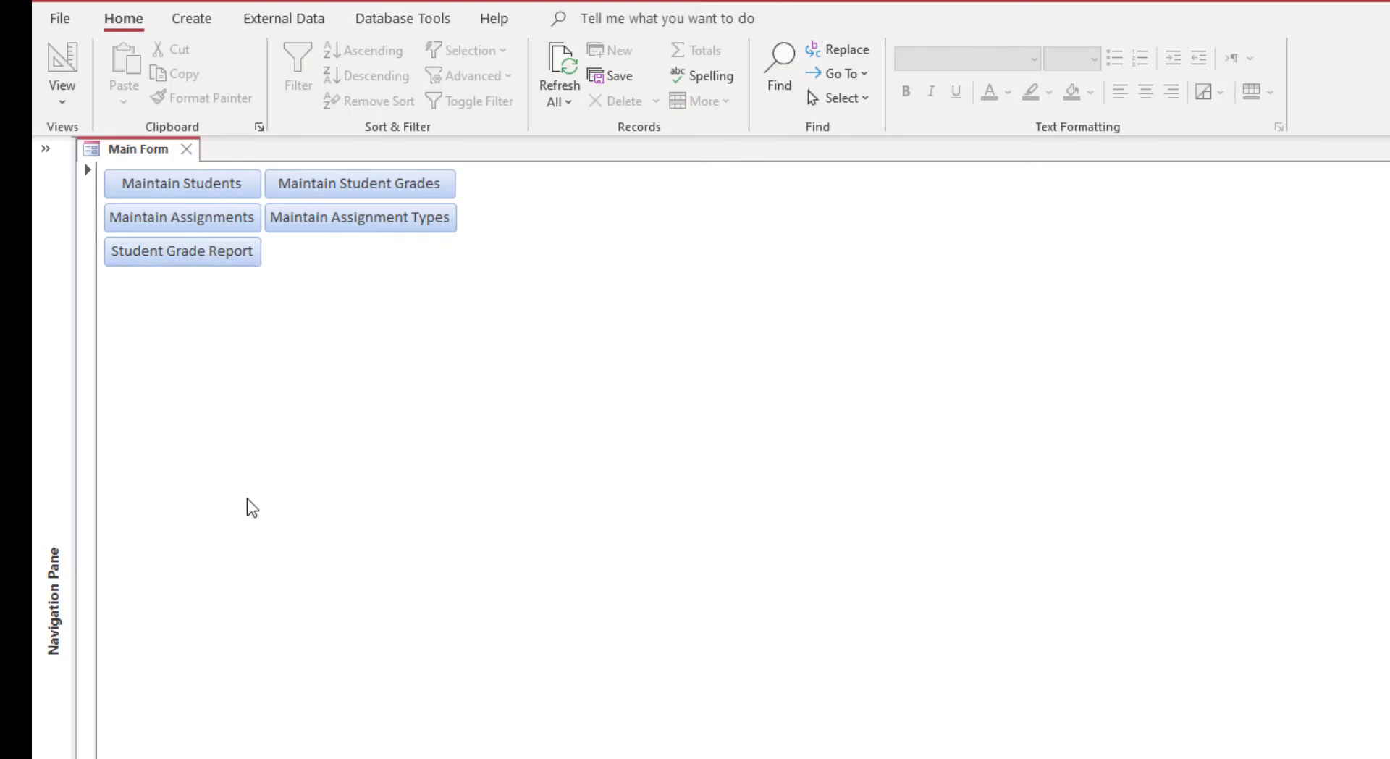
mouse_move(250, 541)
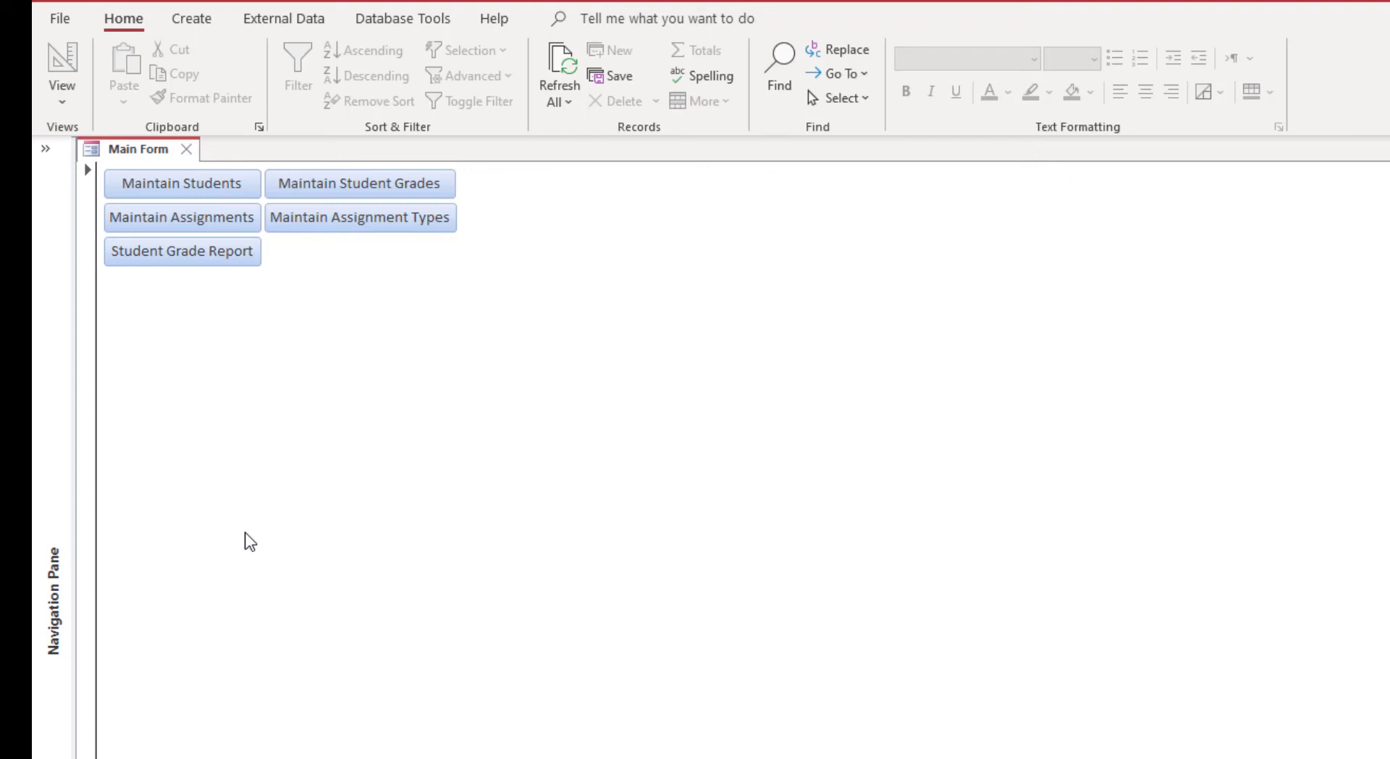